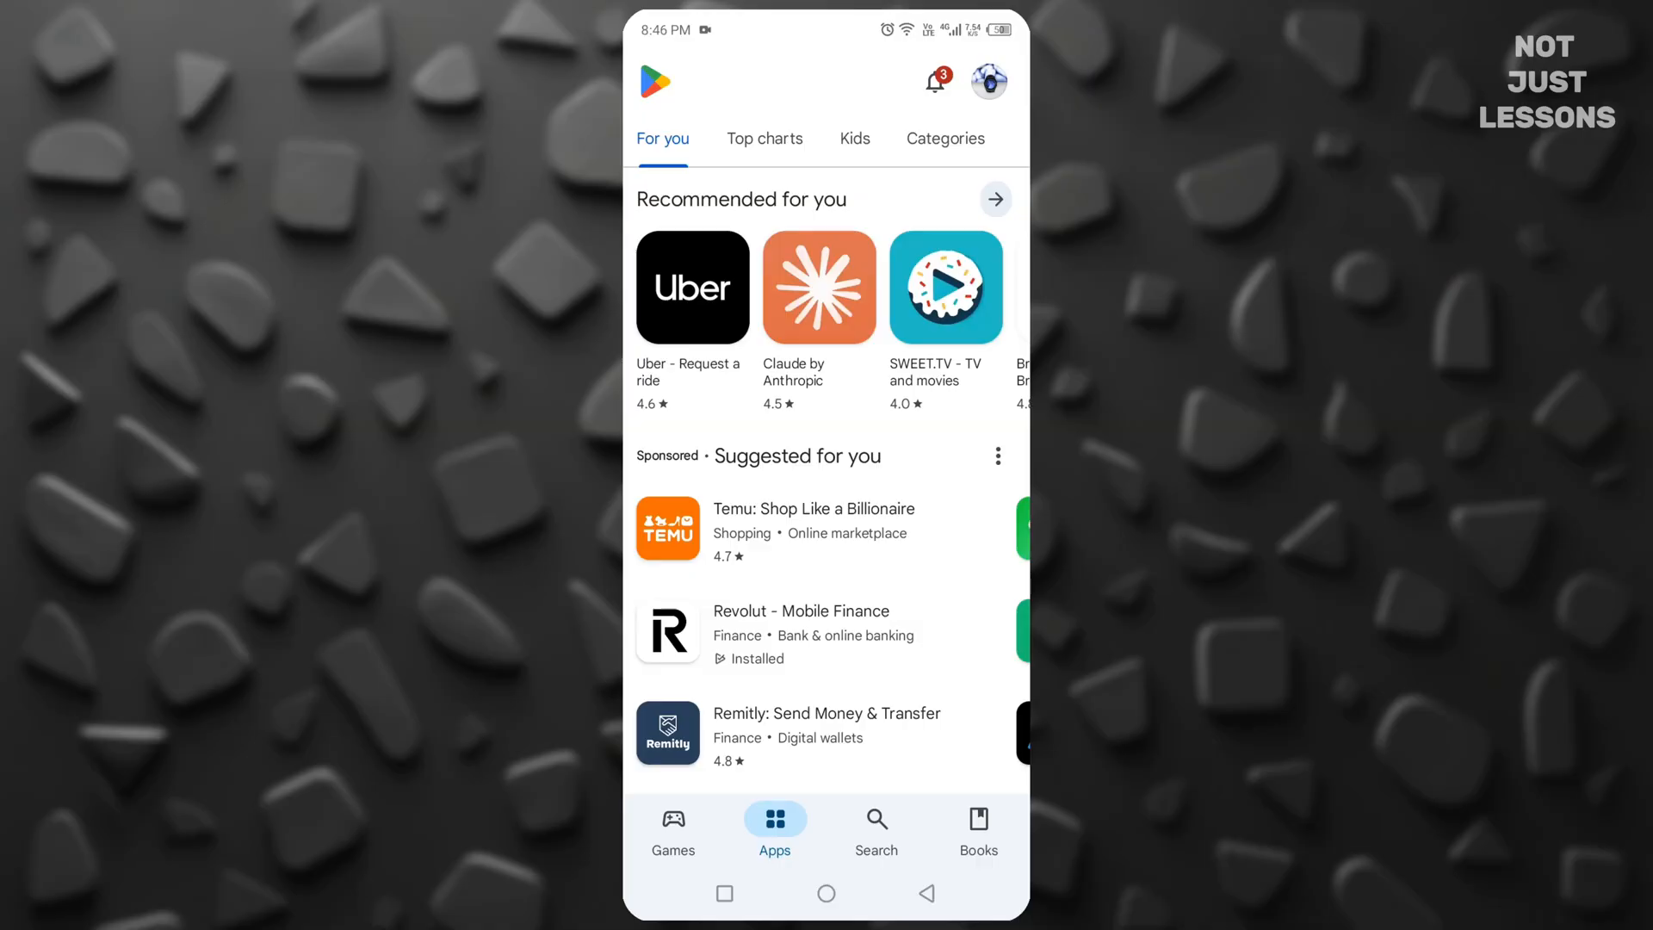
- From the account menu, open Play Protect, which reports no harmful apps found
left_click(987, 81)
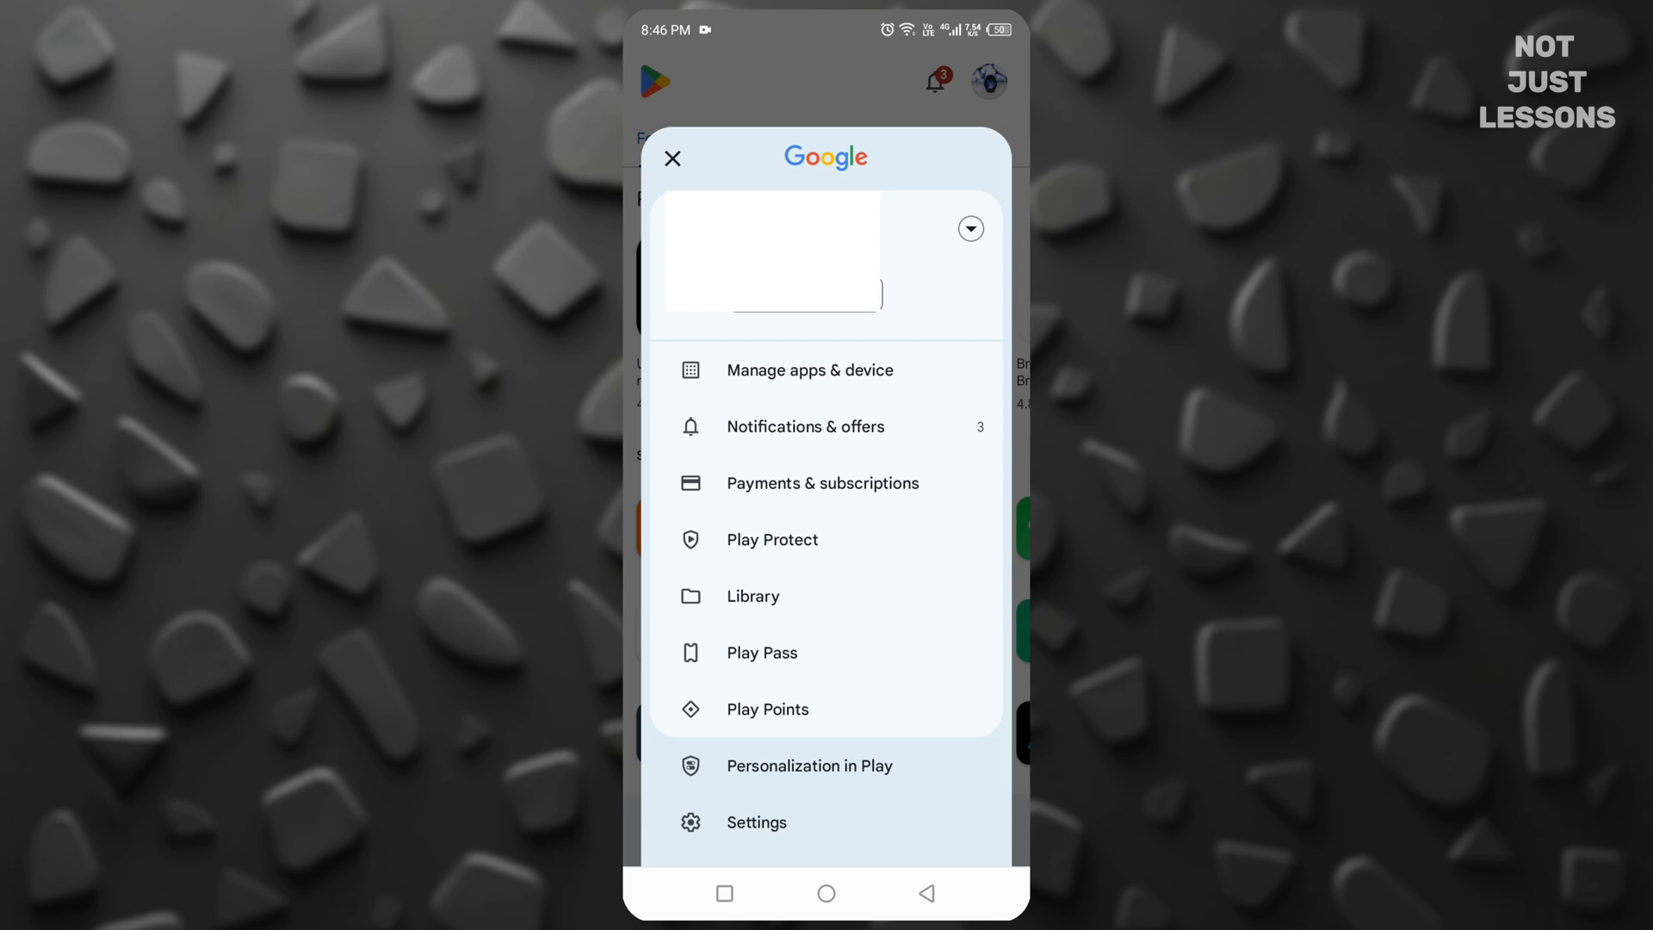
left_click(773, 539)
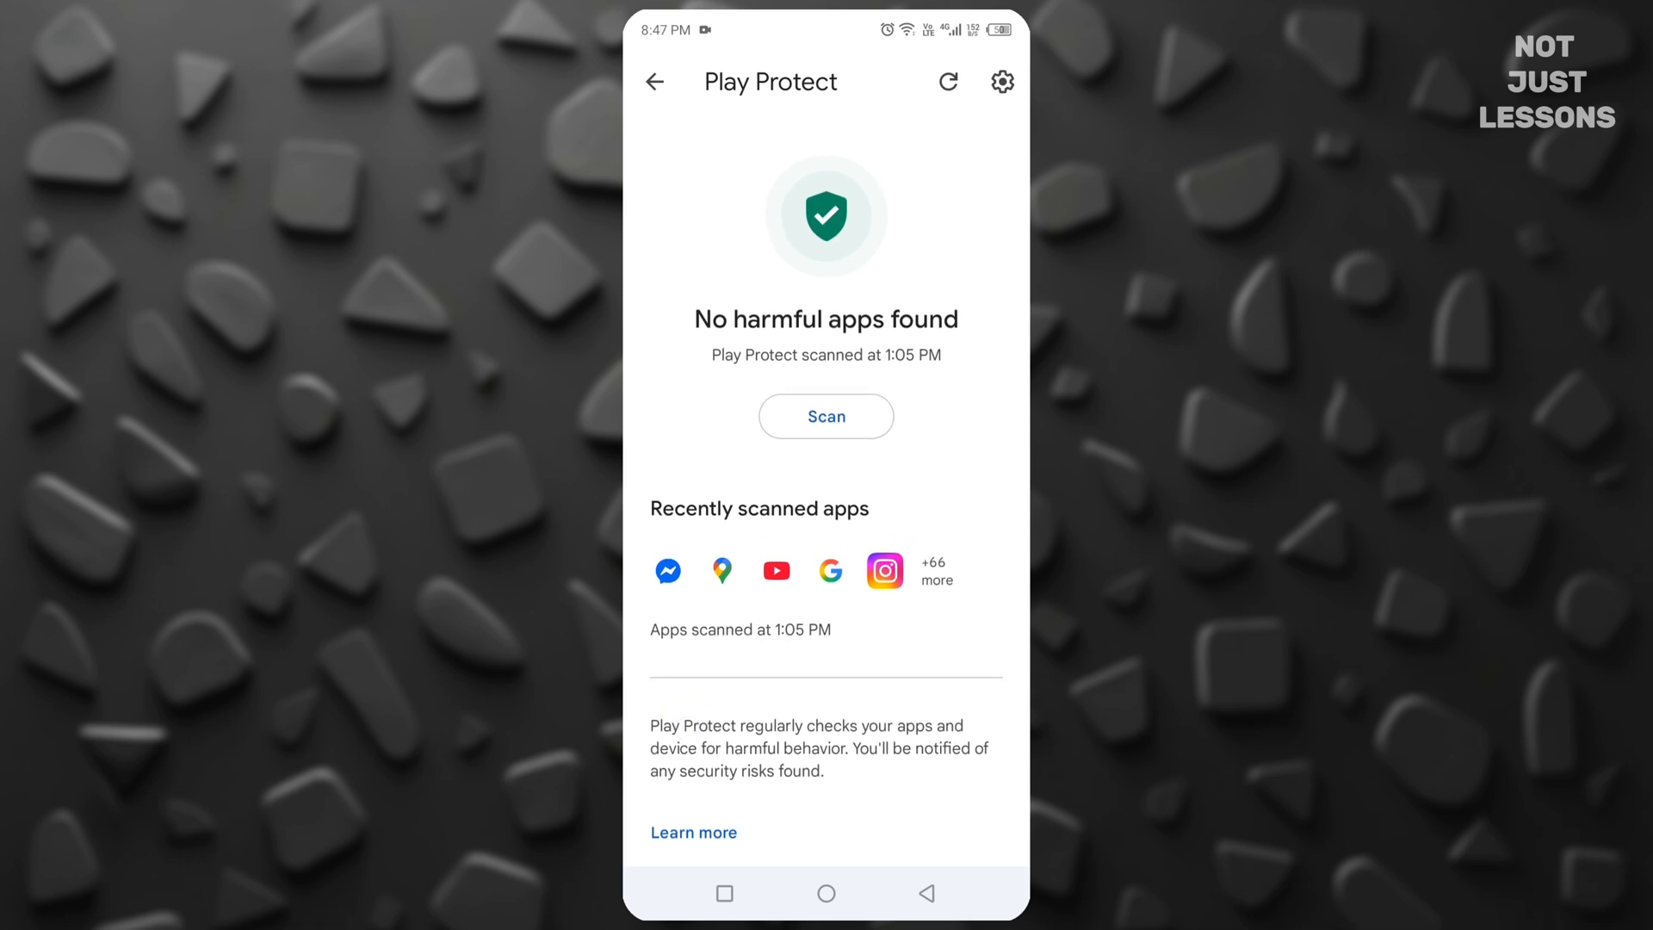
- Switch off 'Improve harmful app detection' in Play Protect settings, then return to the overview
left_click(1001, 81)
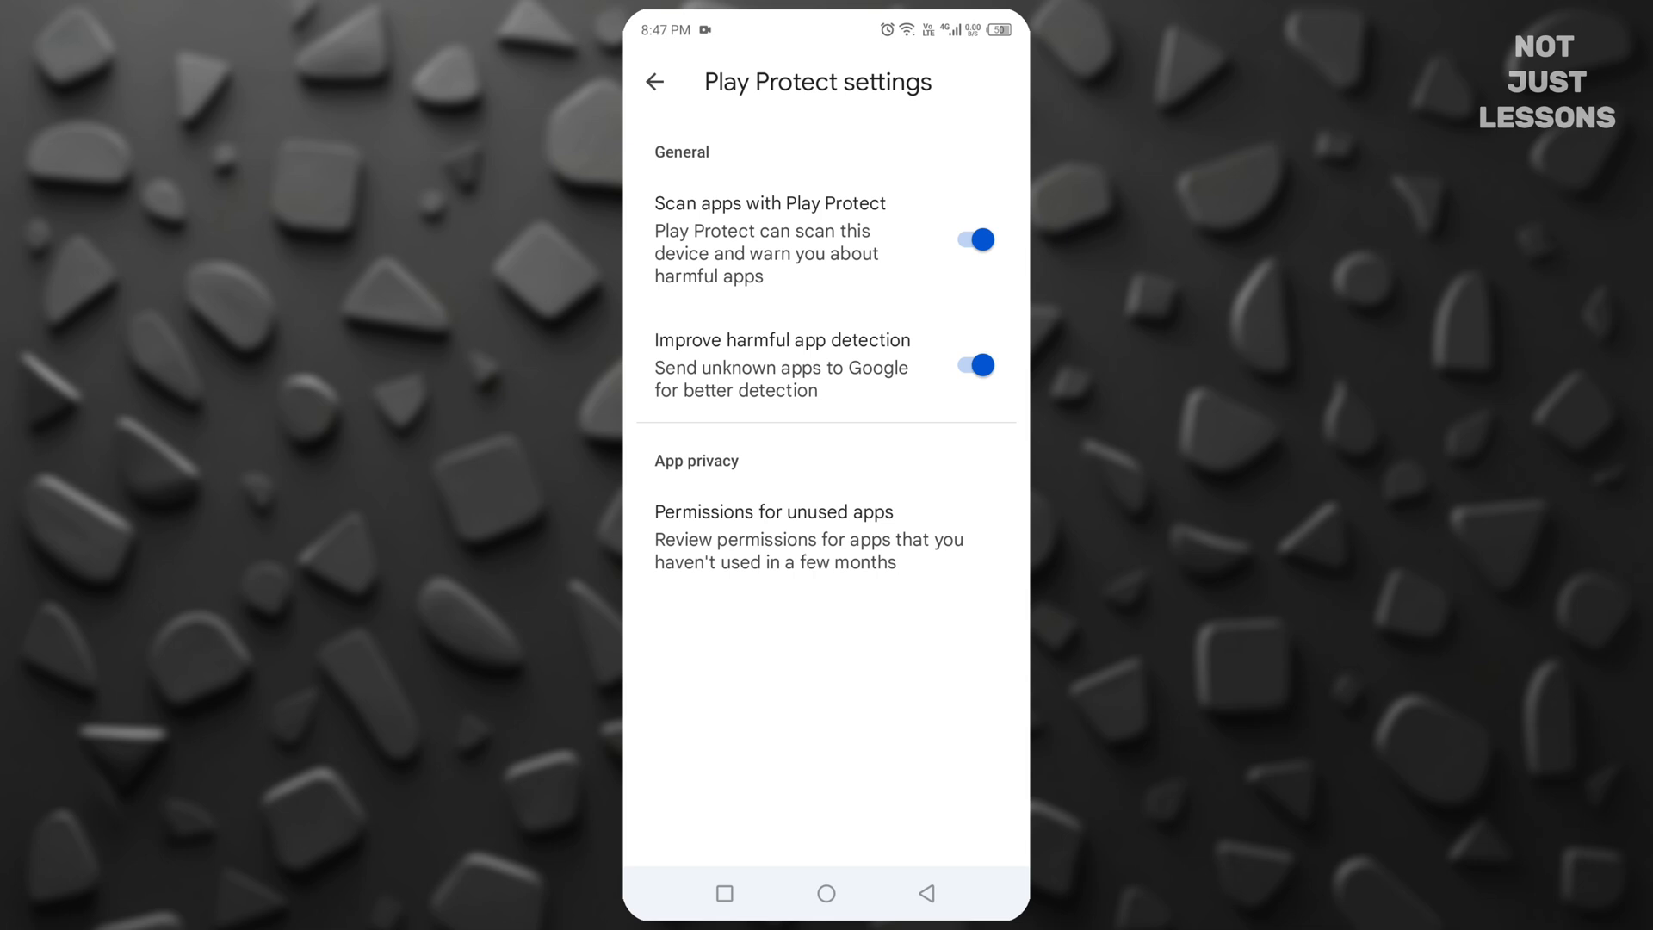
left_click(972, 365)
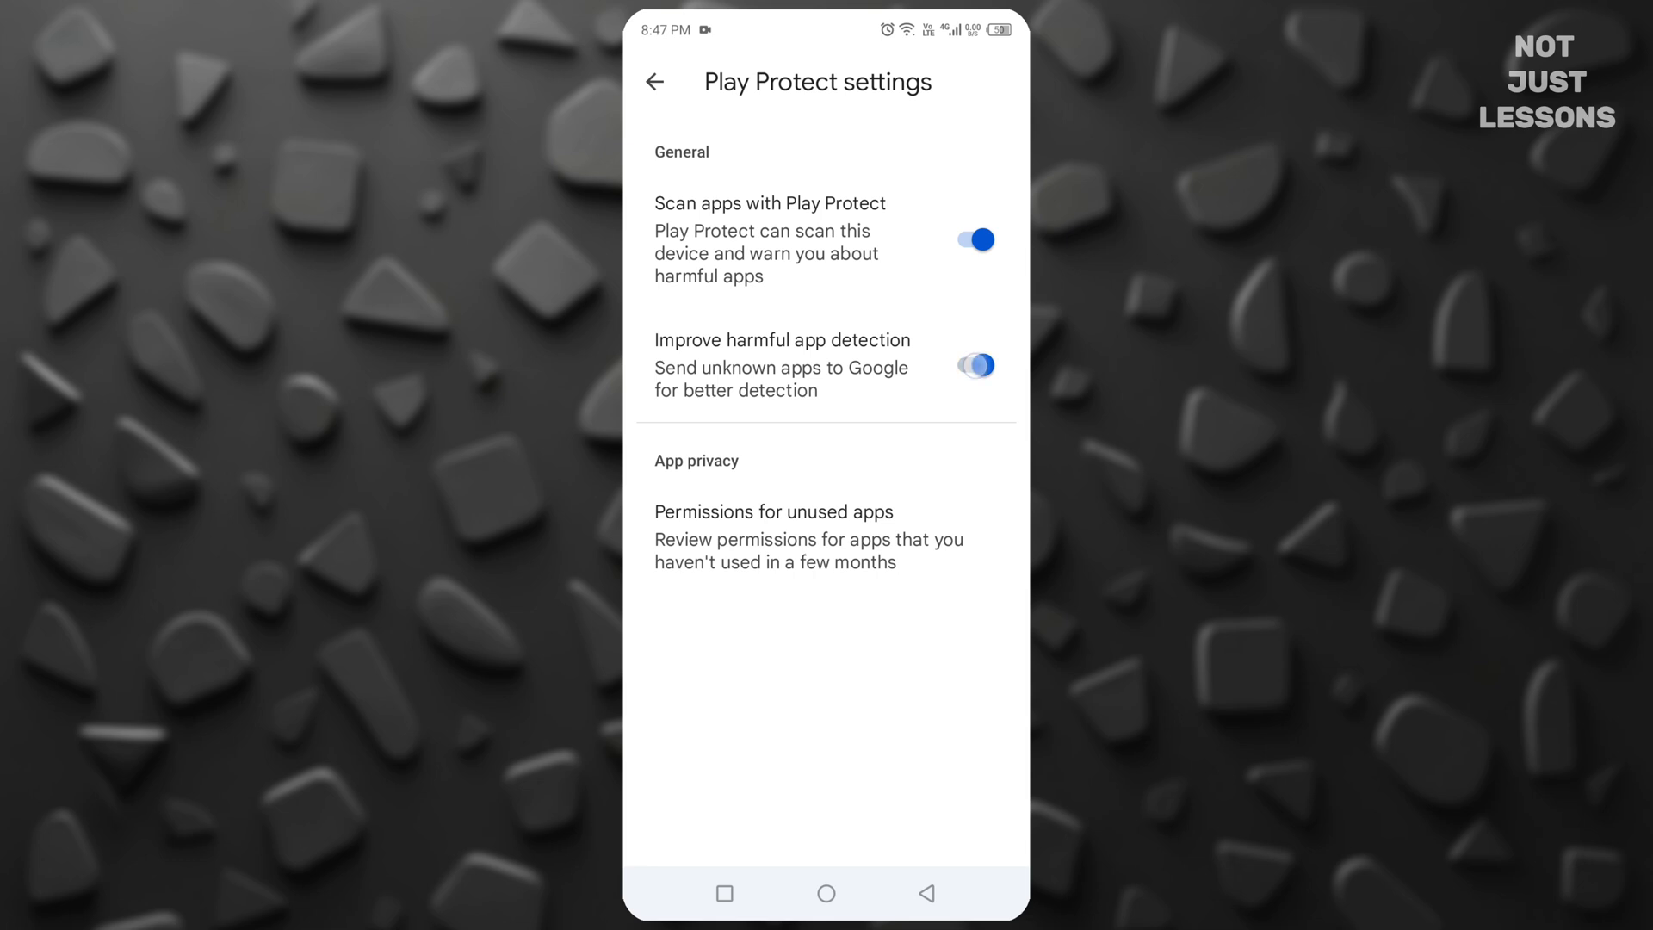
left_click(969, 366)
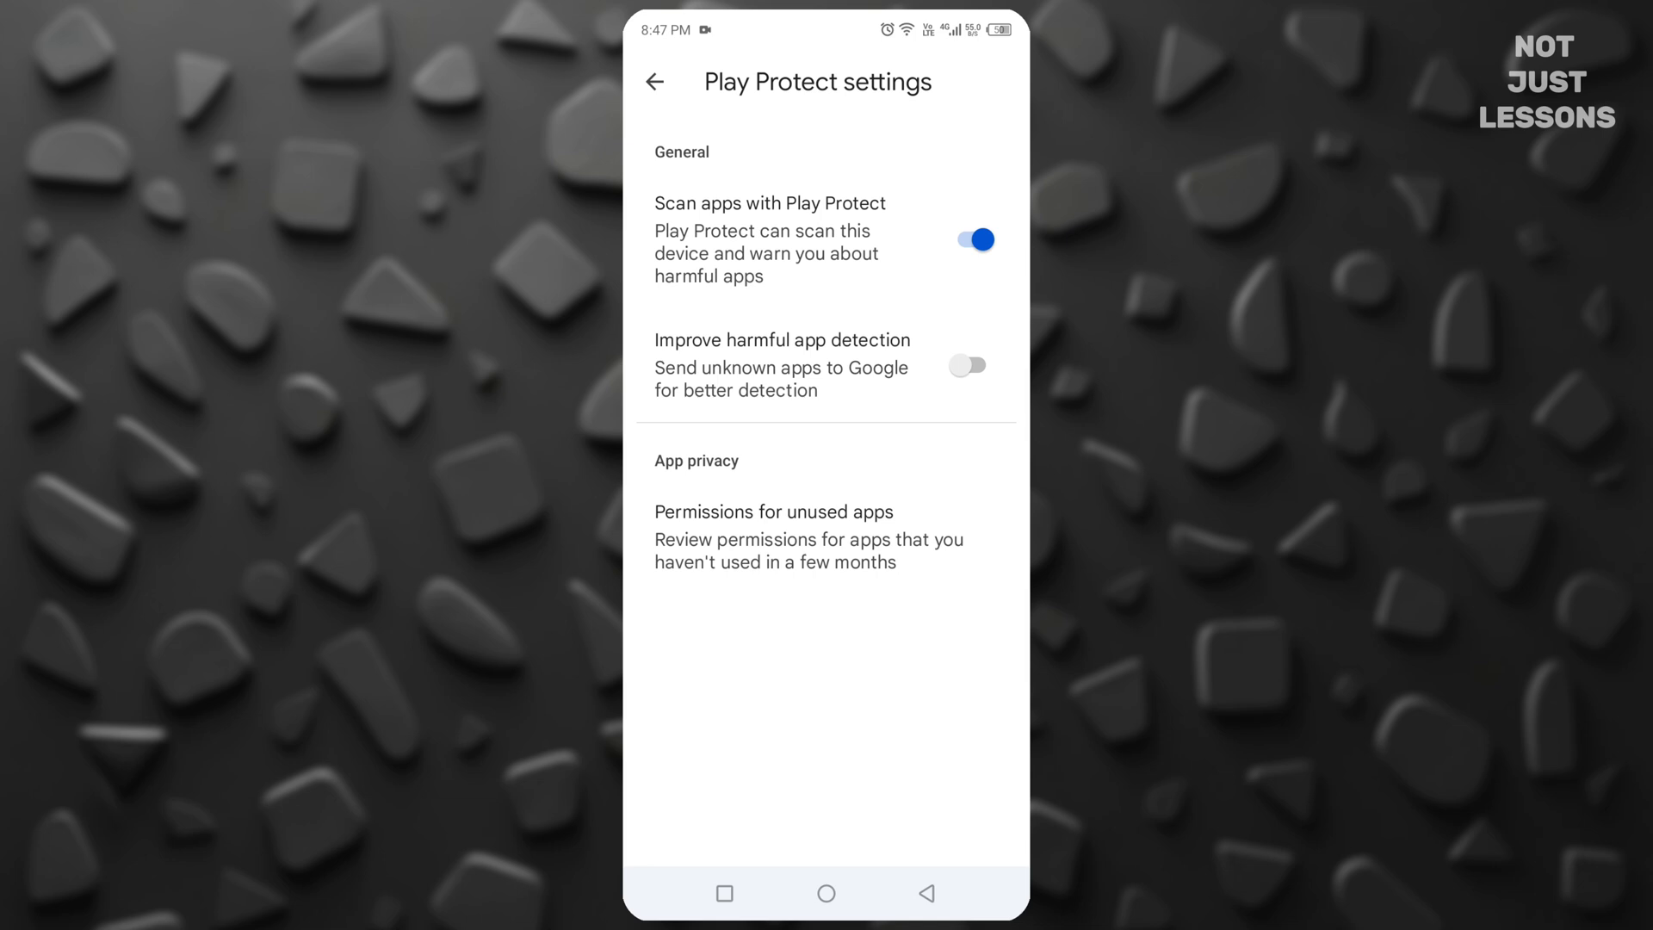
left_click(654, 83)
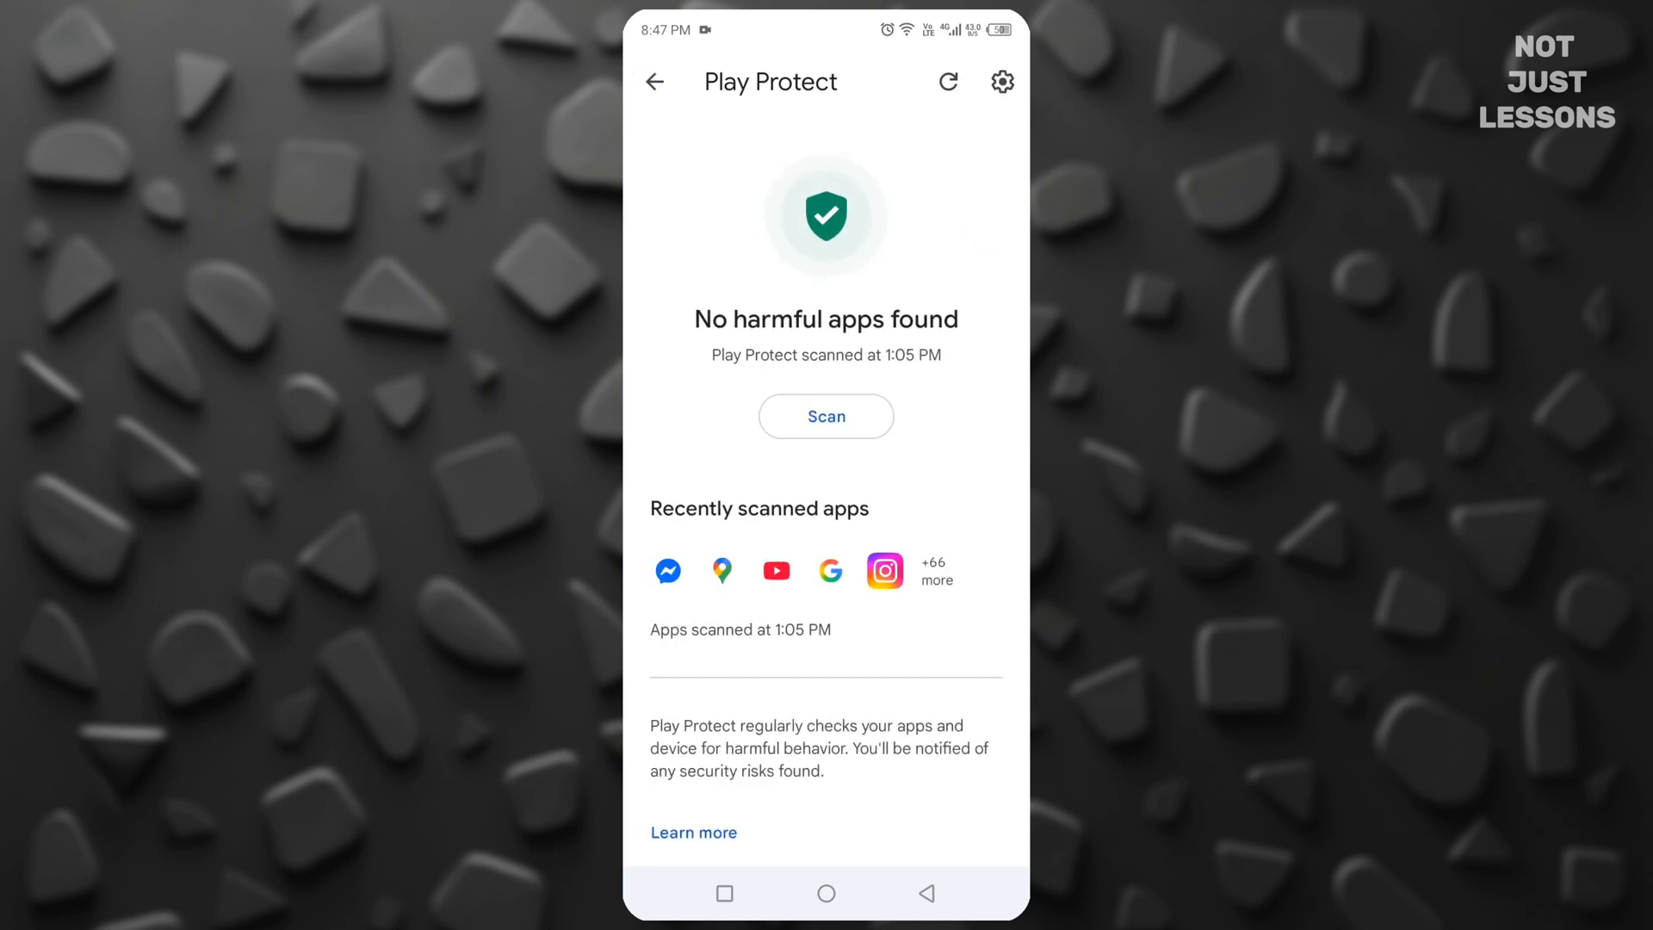
- Open the Play Store settings from the account menu on the home page
left_click(653, 81)
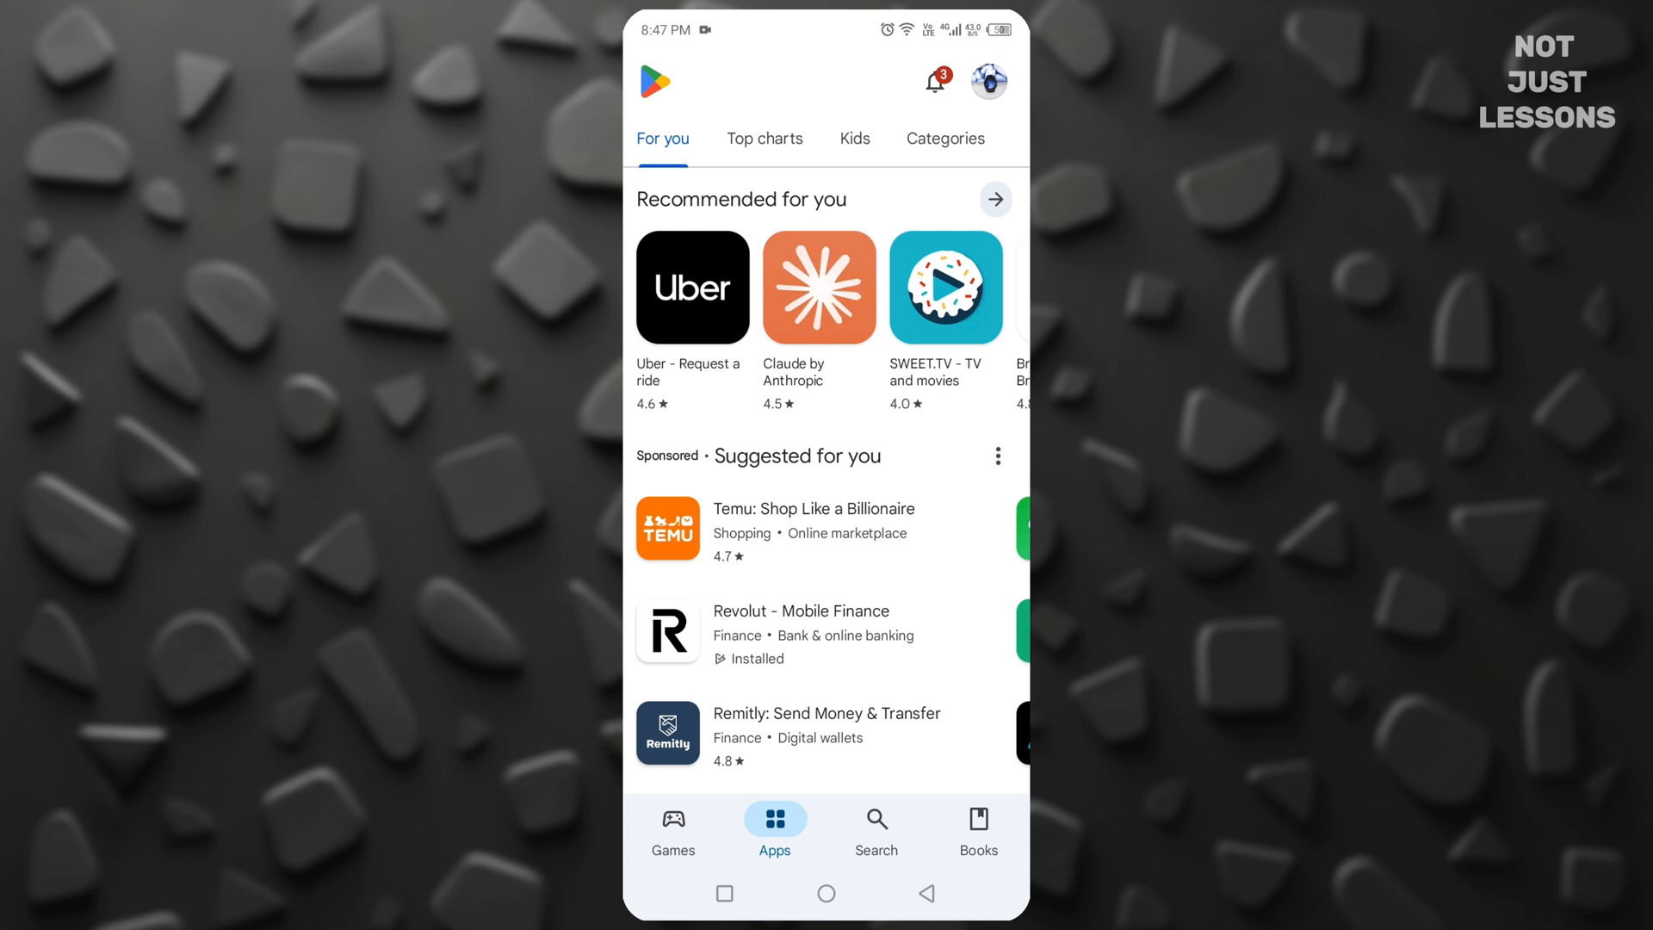
left_click(987, 81)
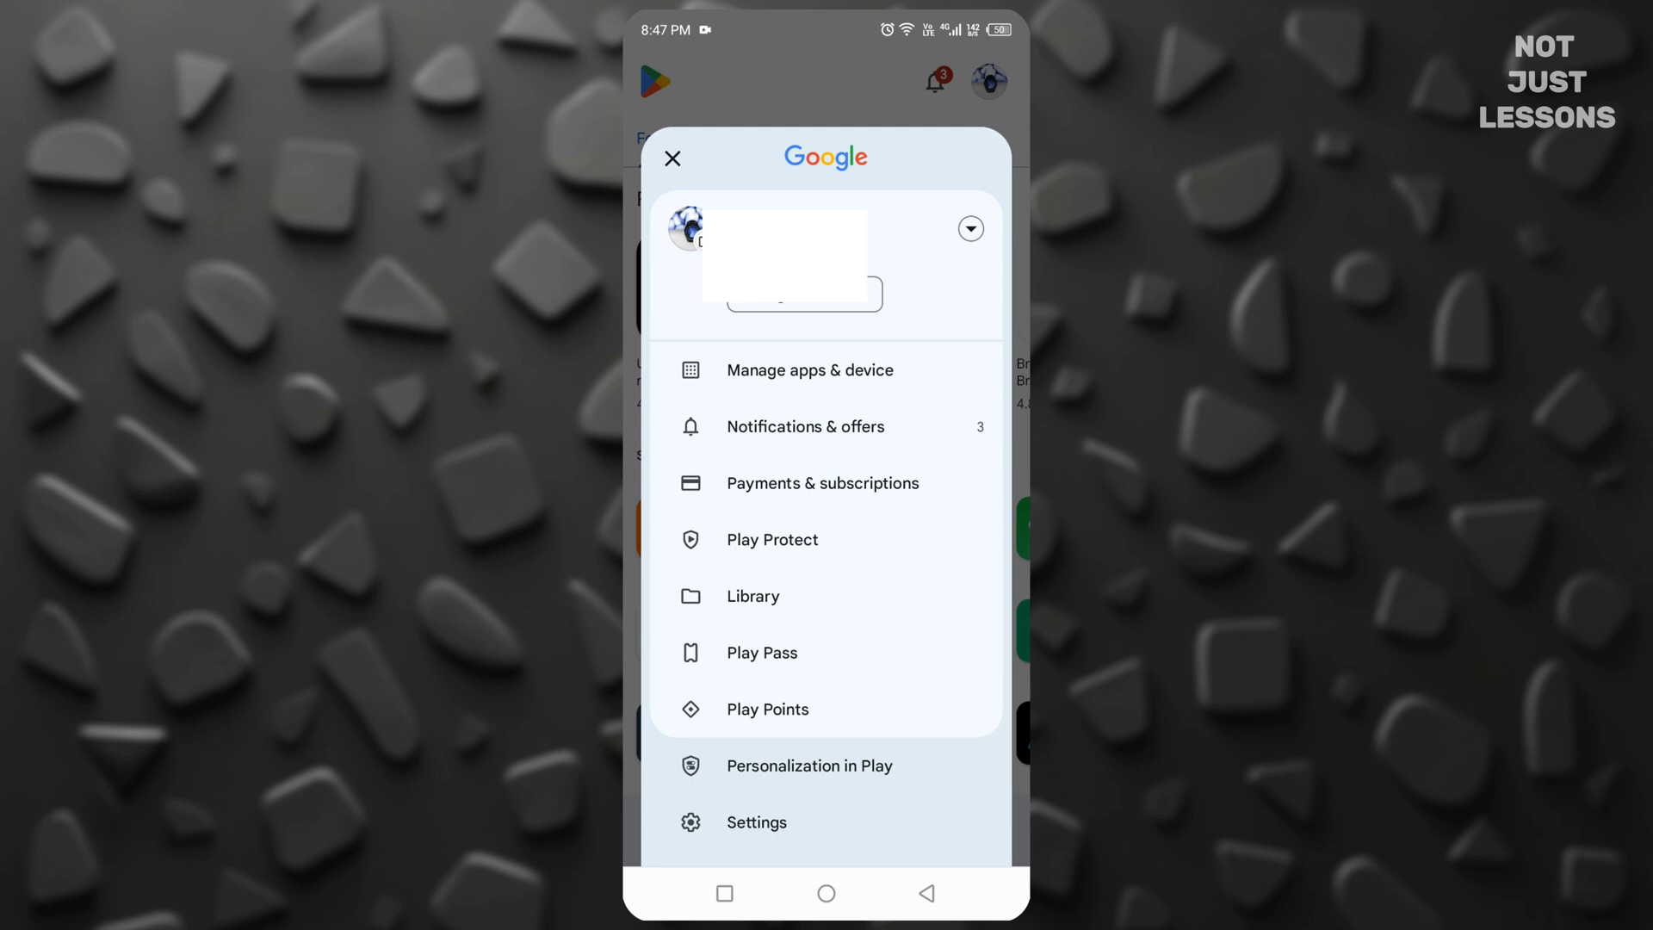
left_click(756, 822)
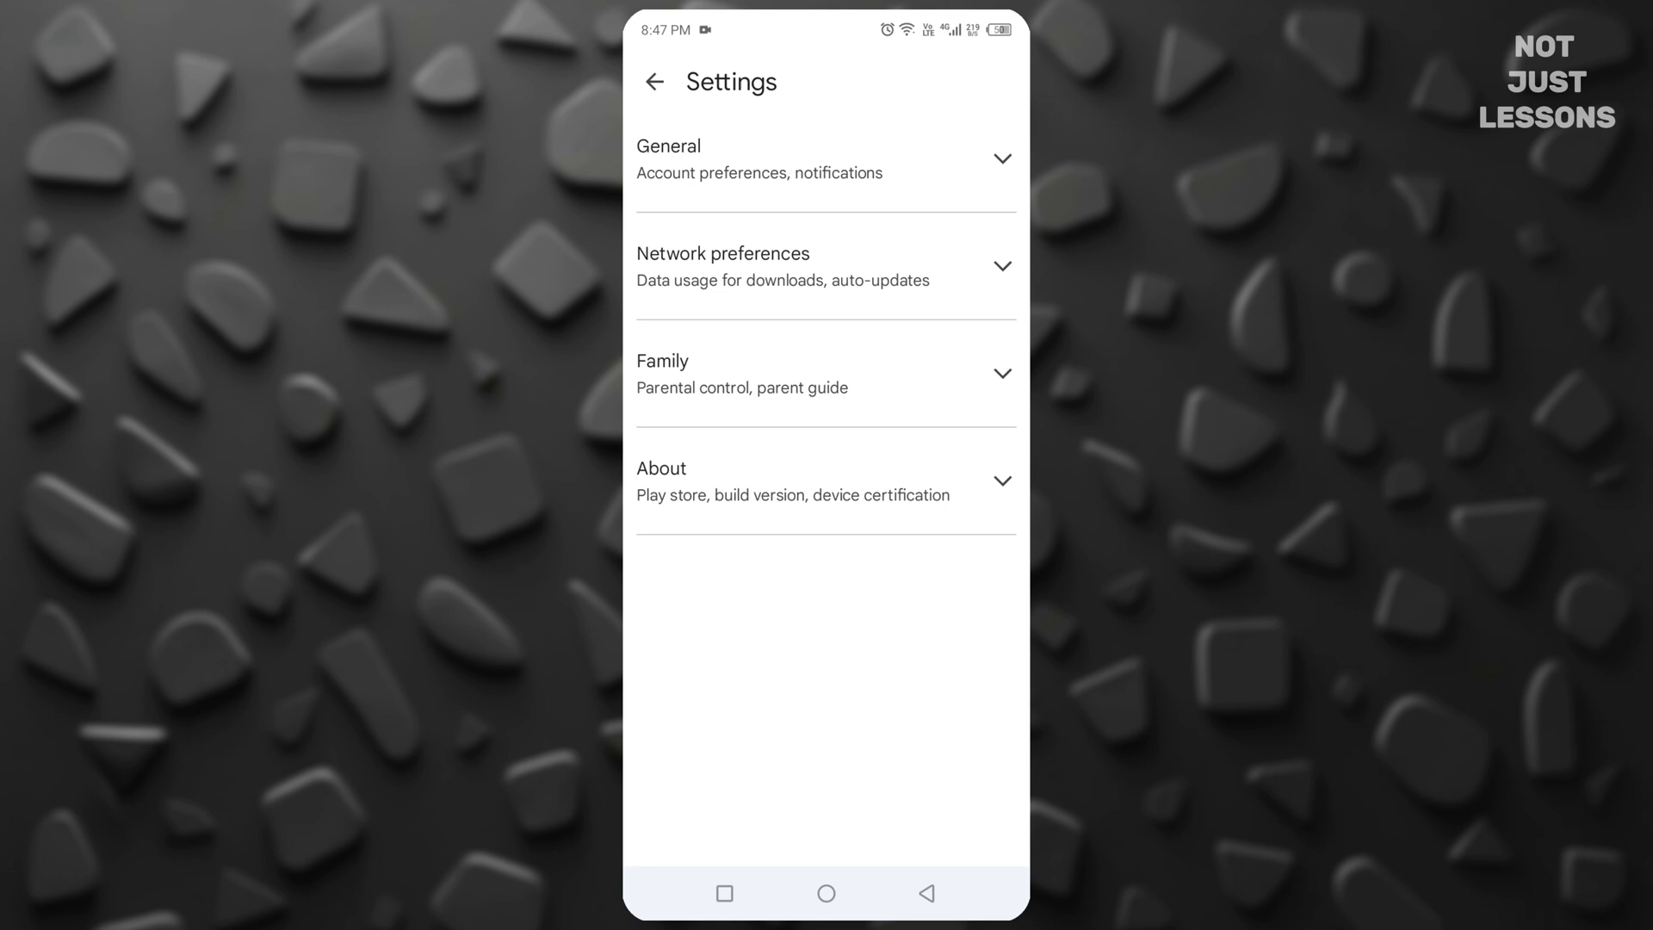
- Under About, check for a Play Store update and dismiss the up-to-date notice
left_click(826, 480)
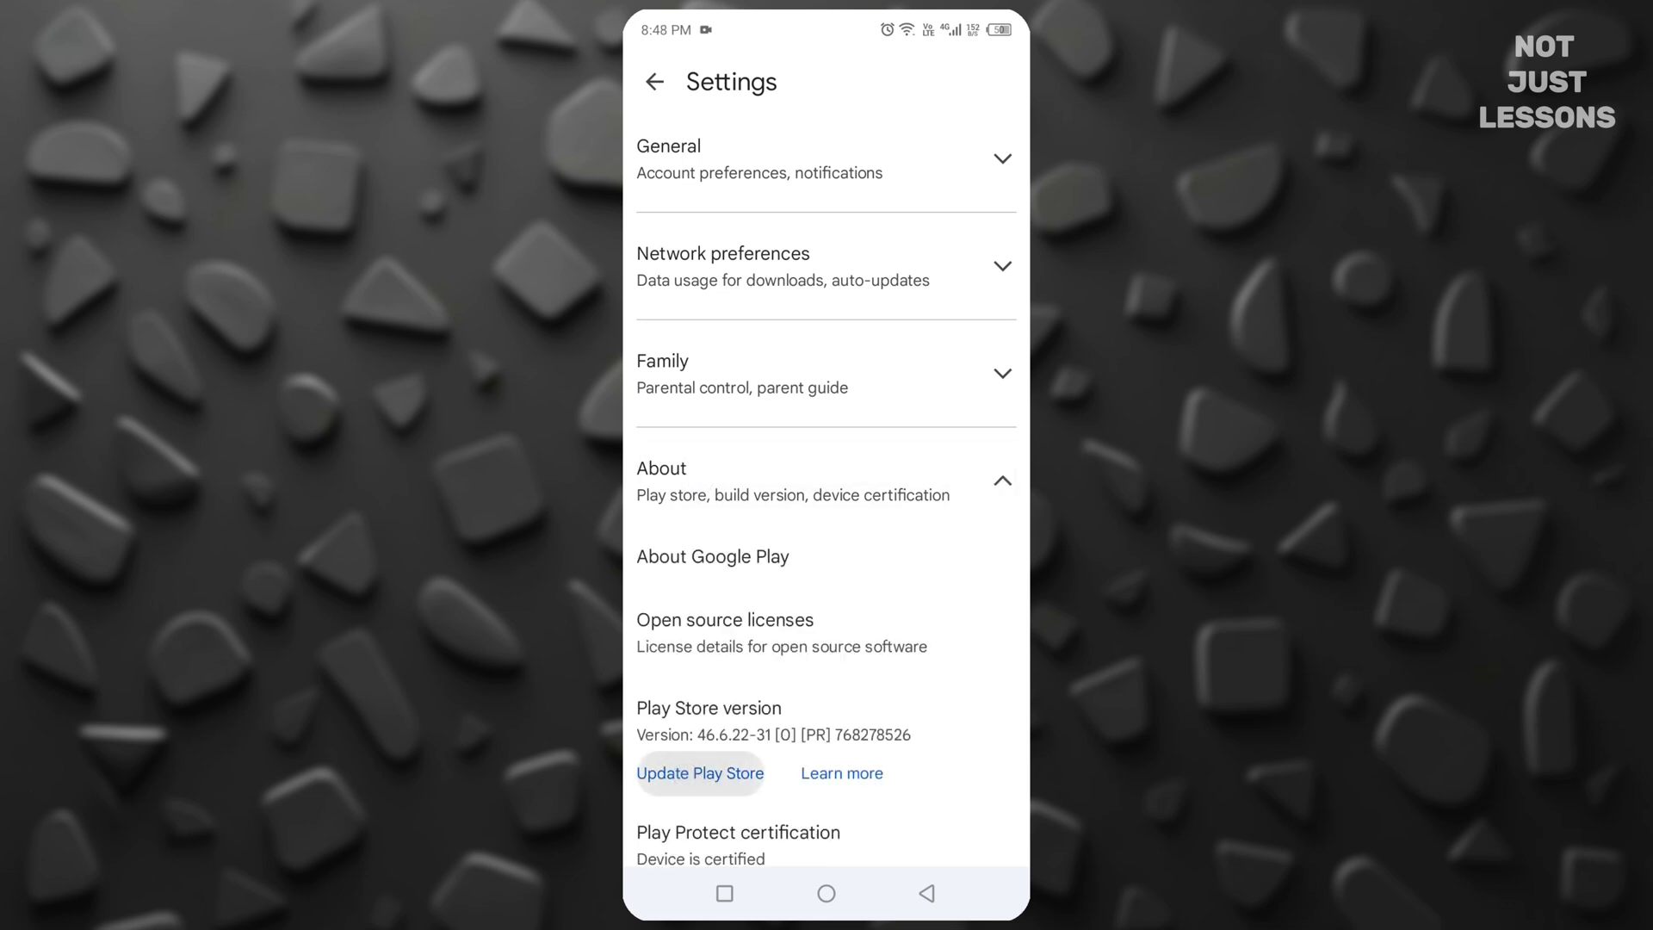
left_click(699, 773)
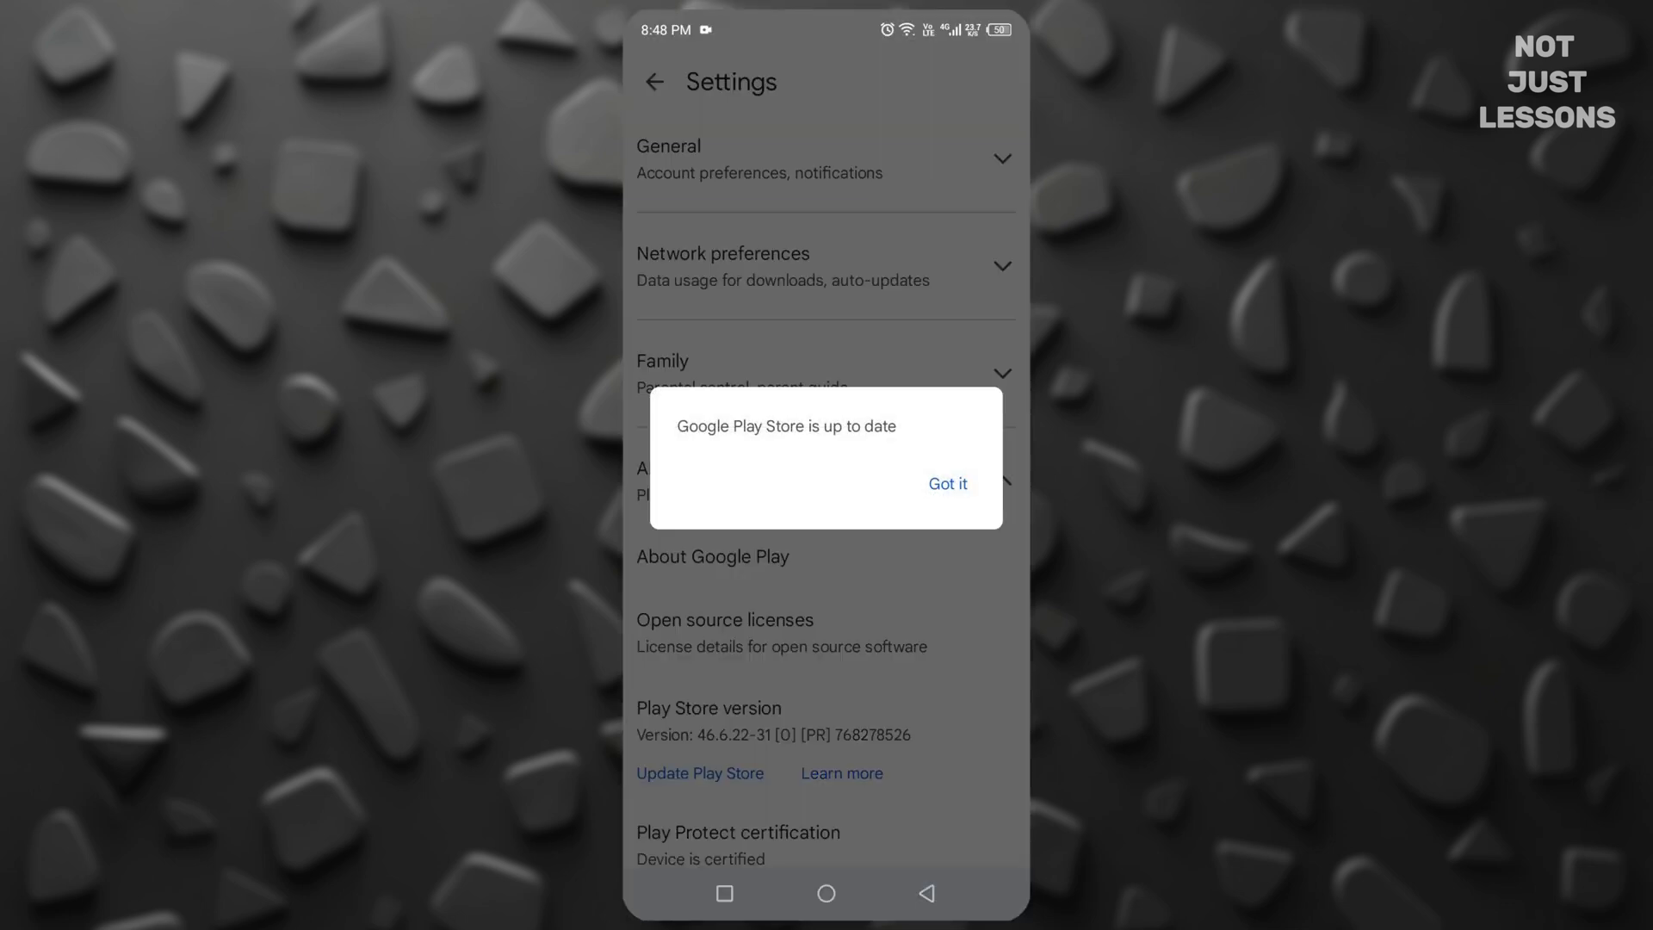
left_click(945, 483)
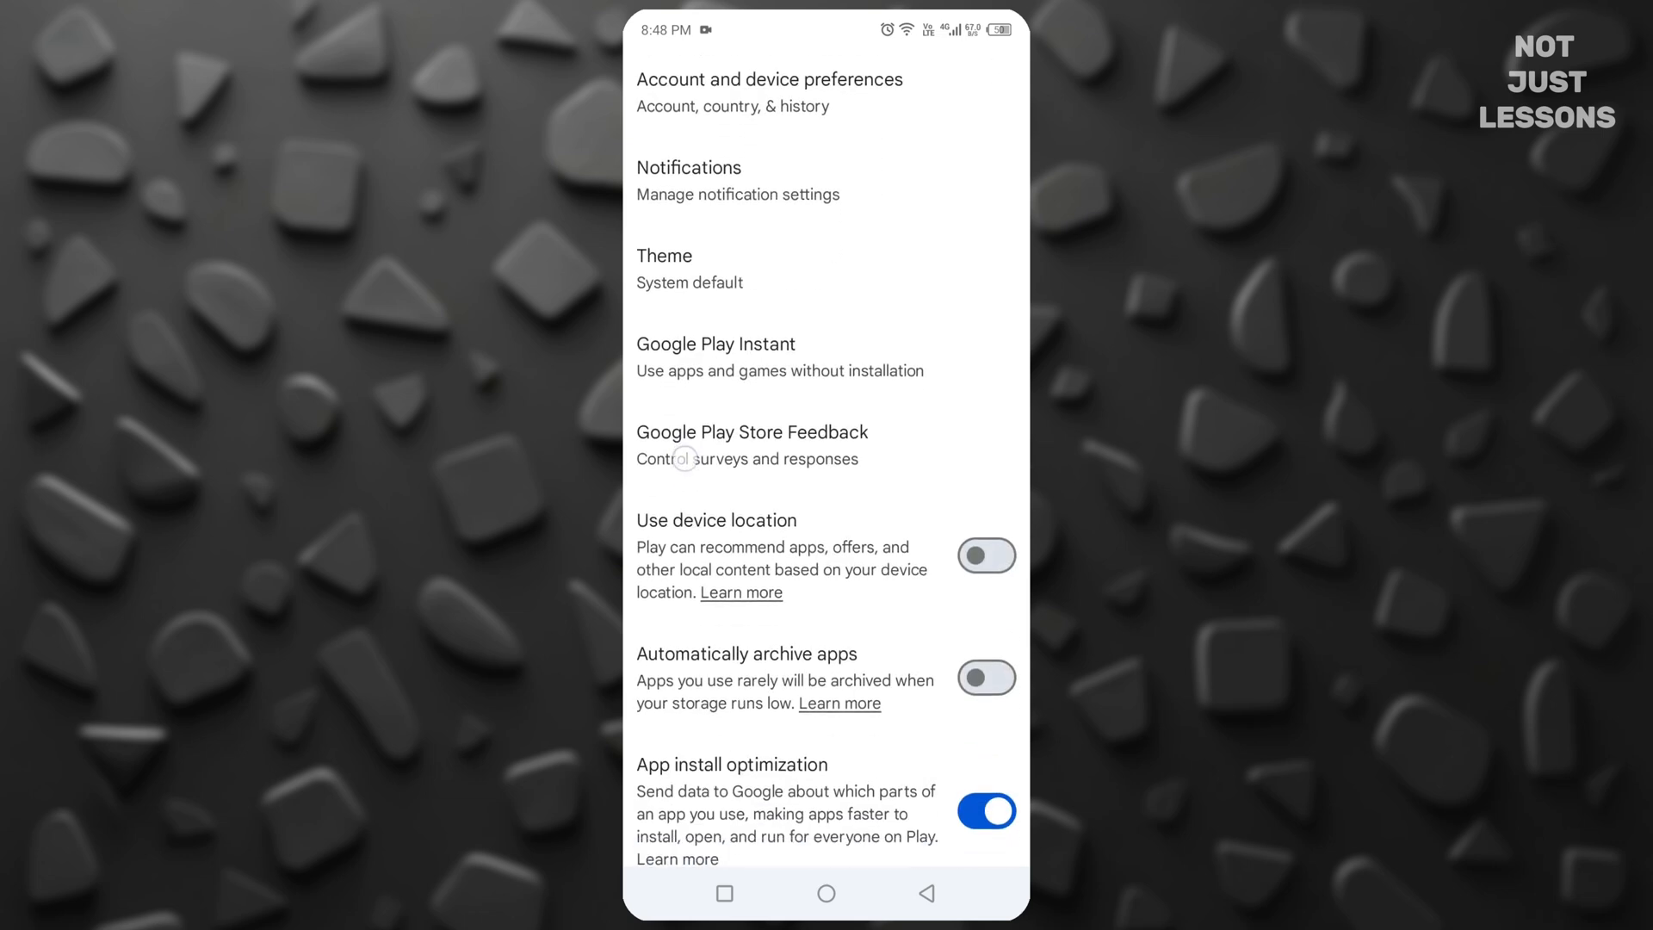
- Switch off the App install optimization toggle in the General settings
scroll("up", 3)
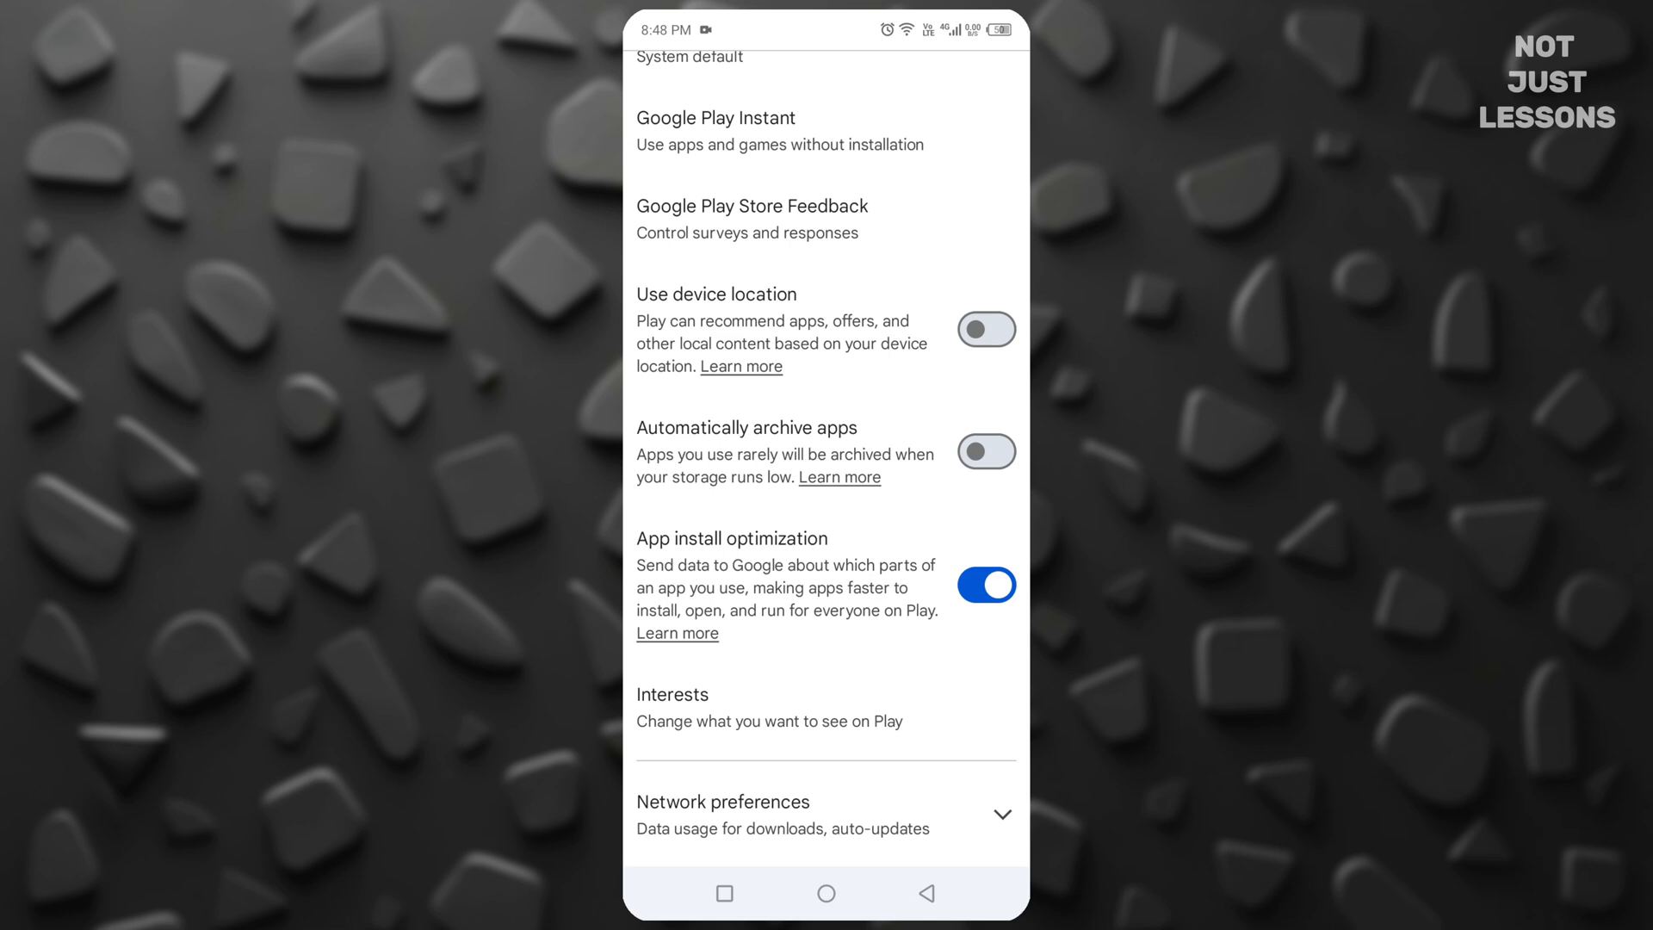
left_click(986, 584)
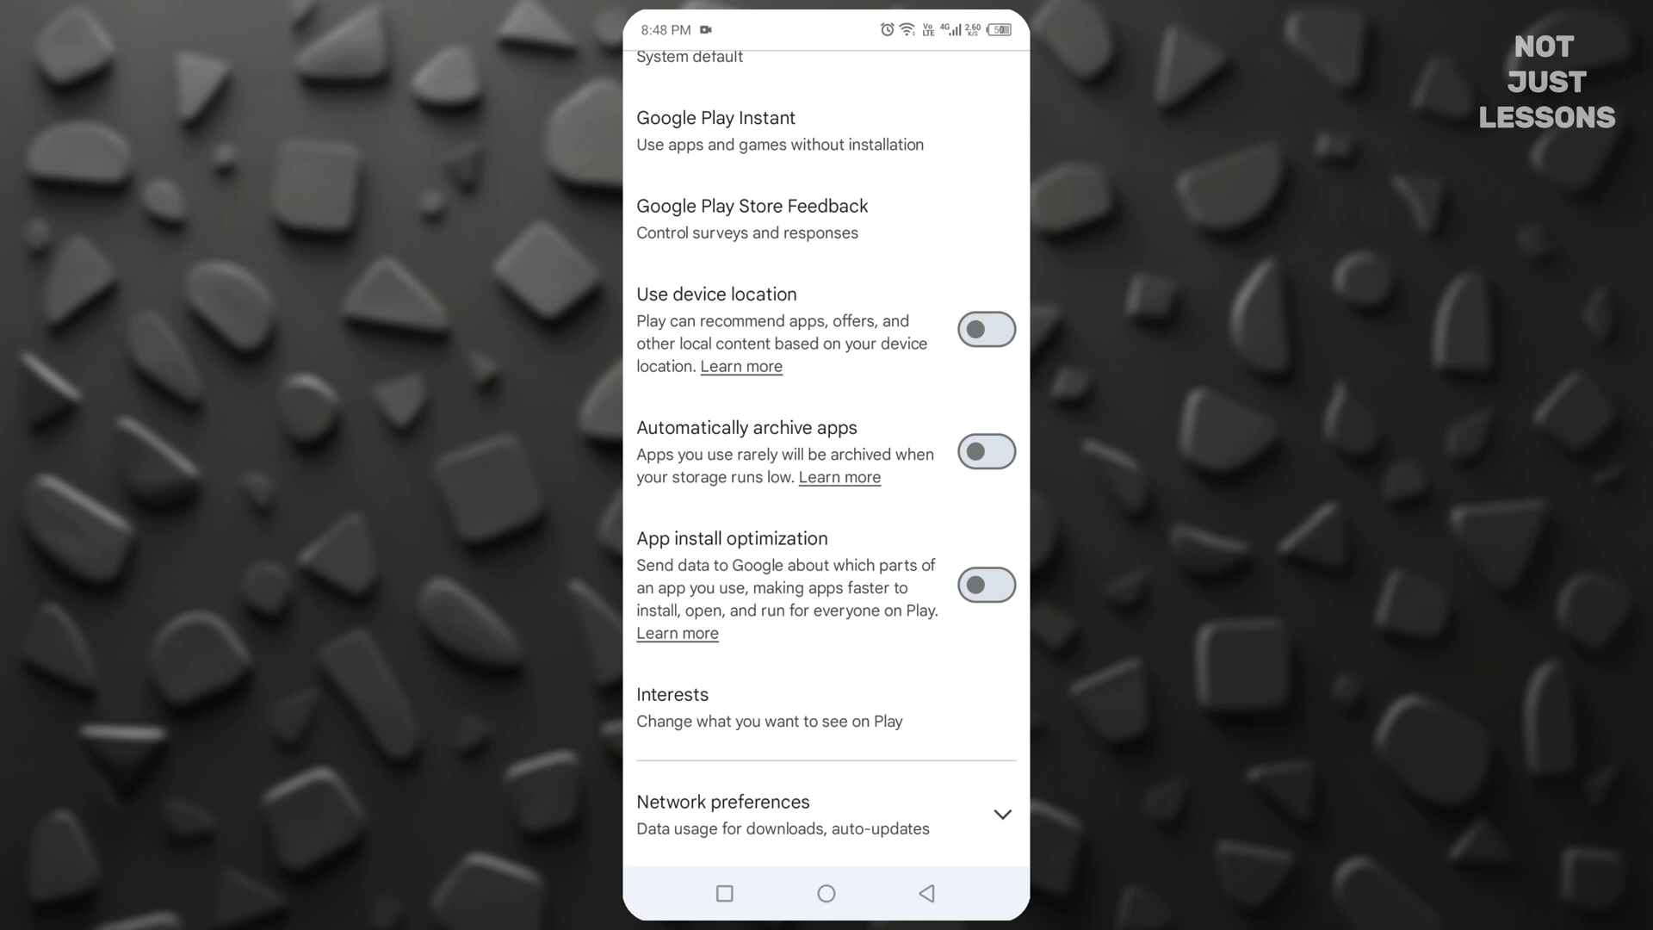
scroll("down", 3)
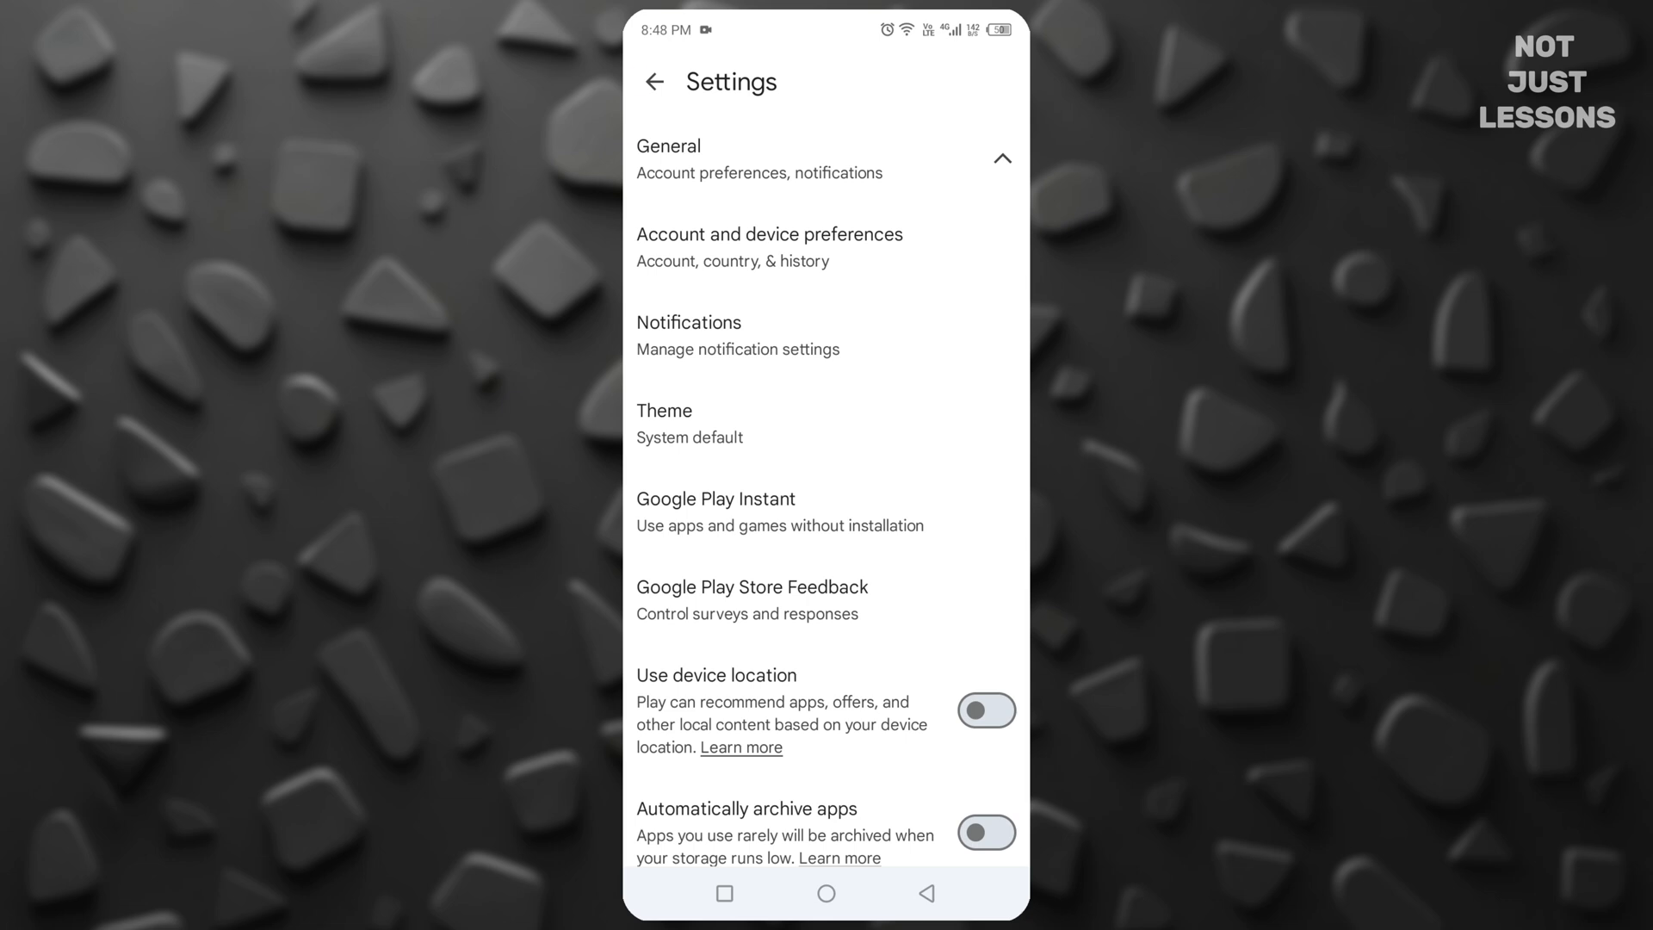
- Open Help & feedback from the account menu on the store home page
left_click(653, 81)
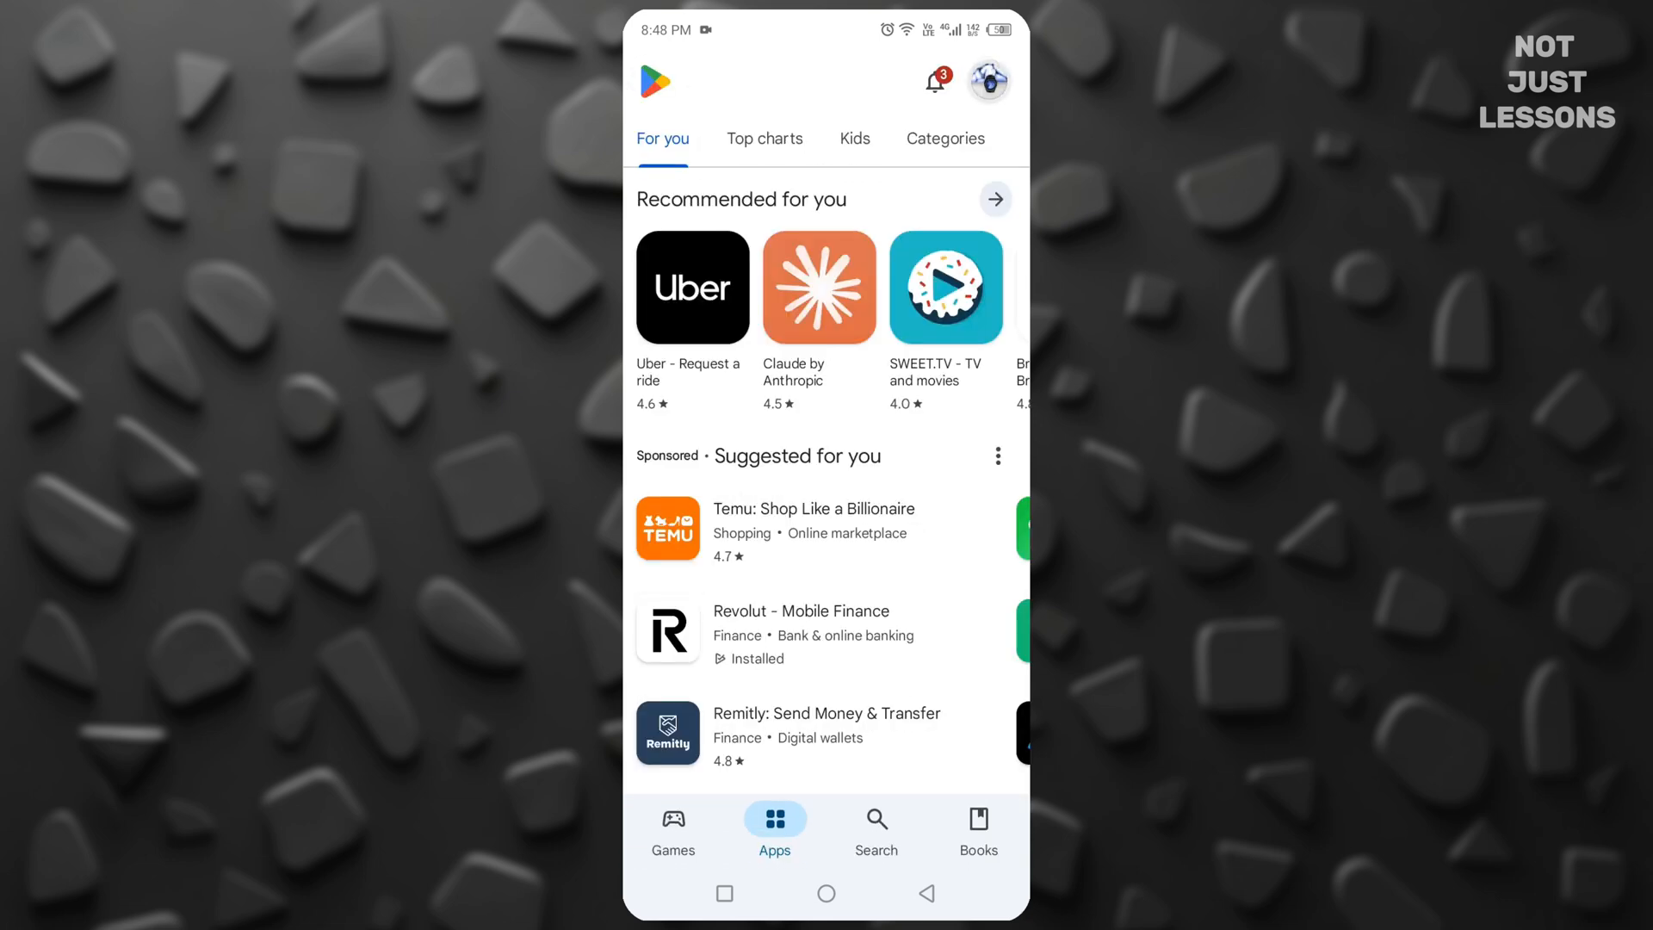
left_click(987, 81)
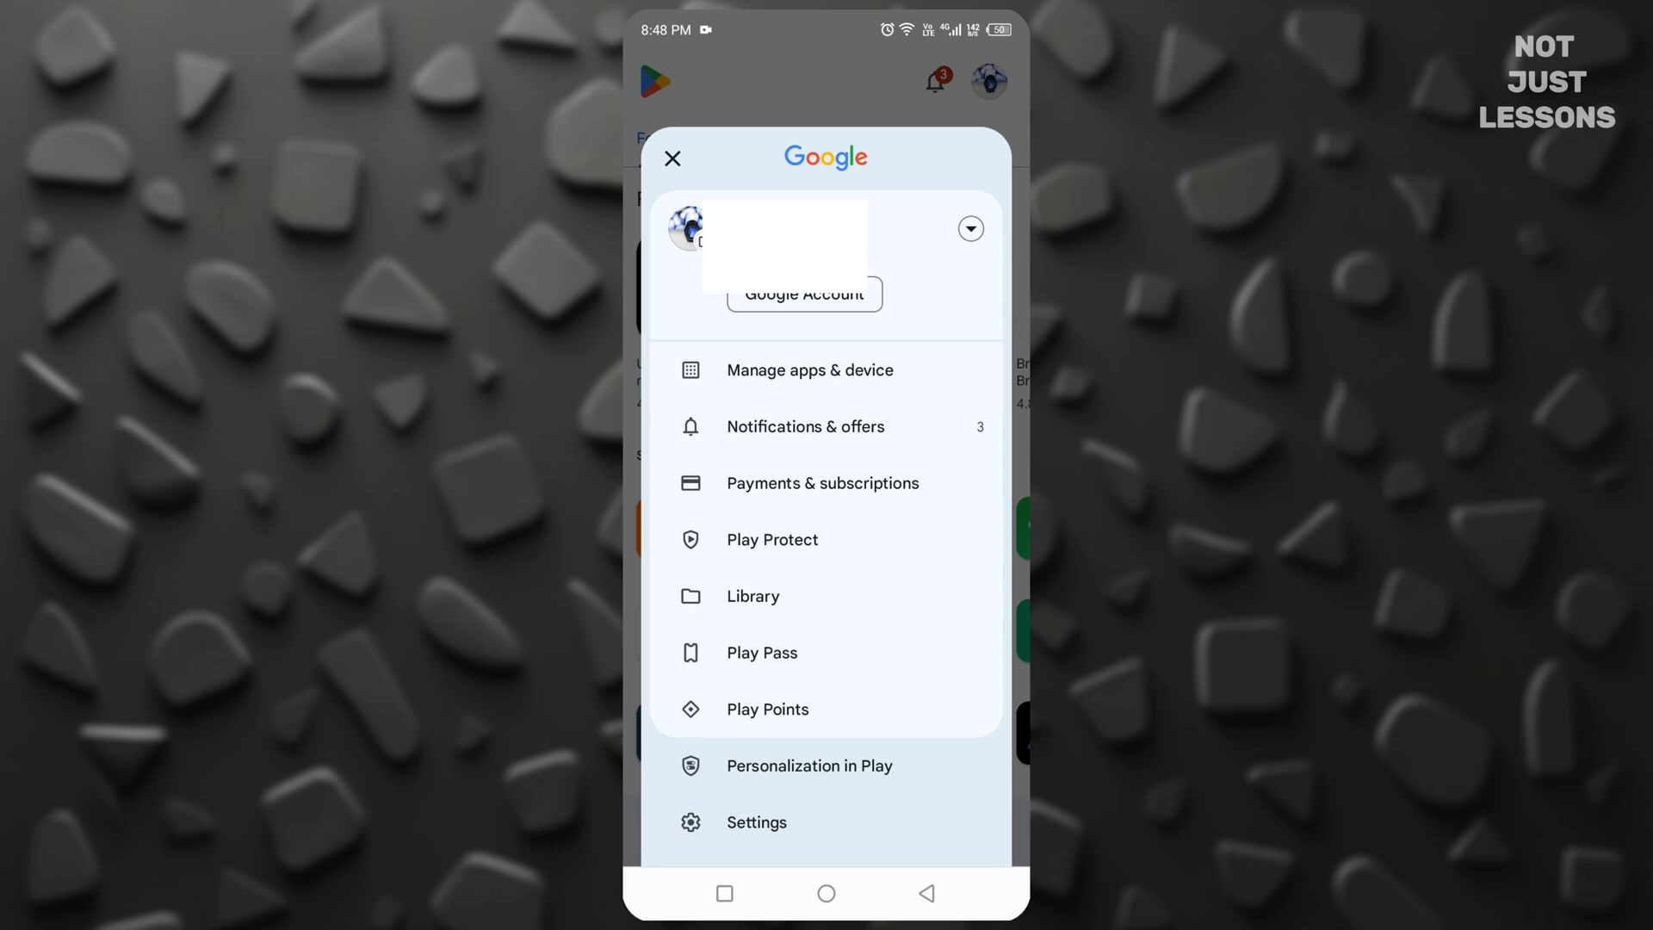
scroll("up", 3)
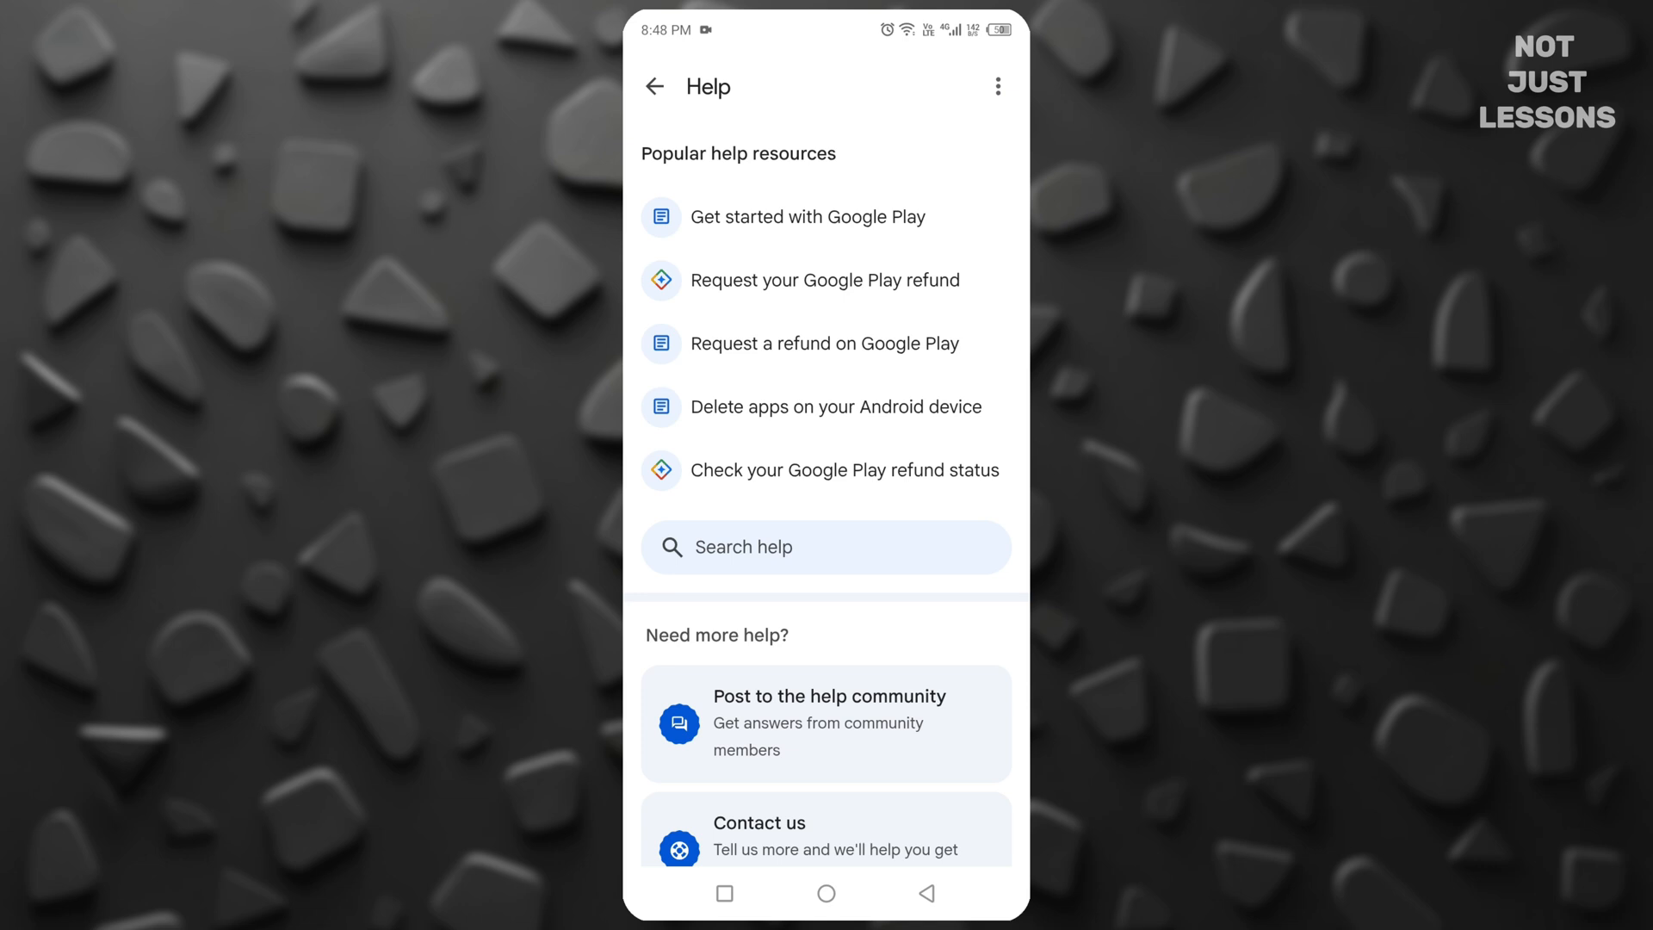
- Search help for 'delete' and open 'Delete apps on your Android device'
type("de")
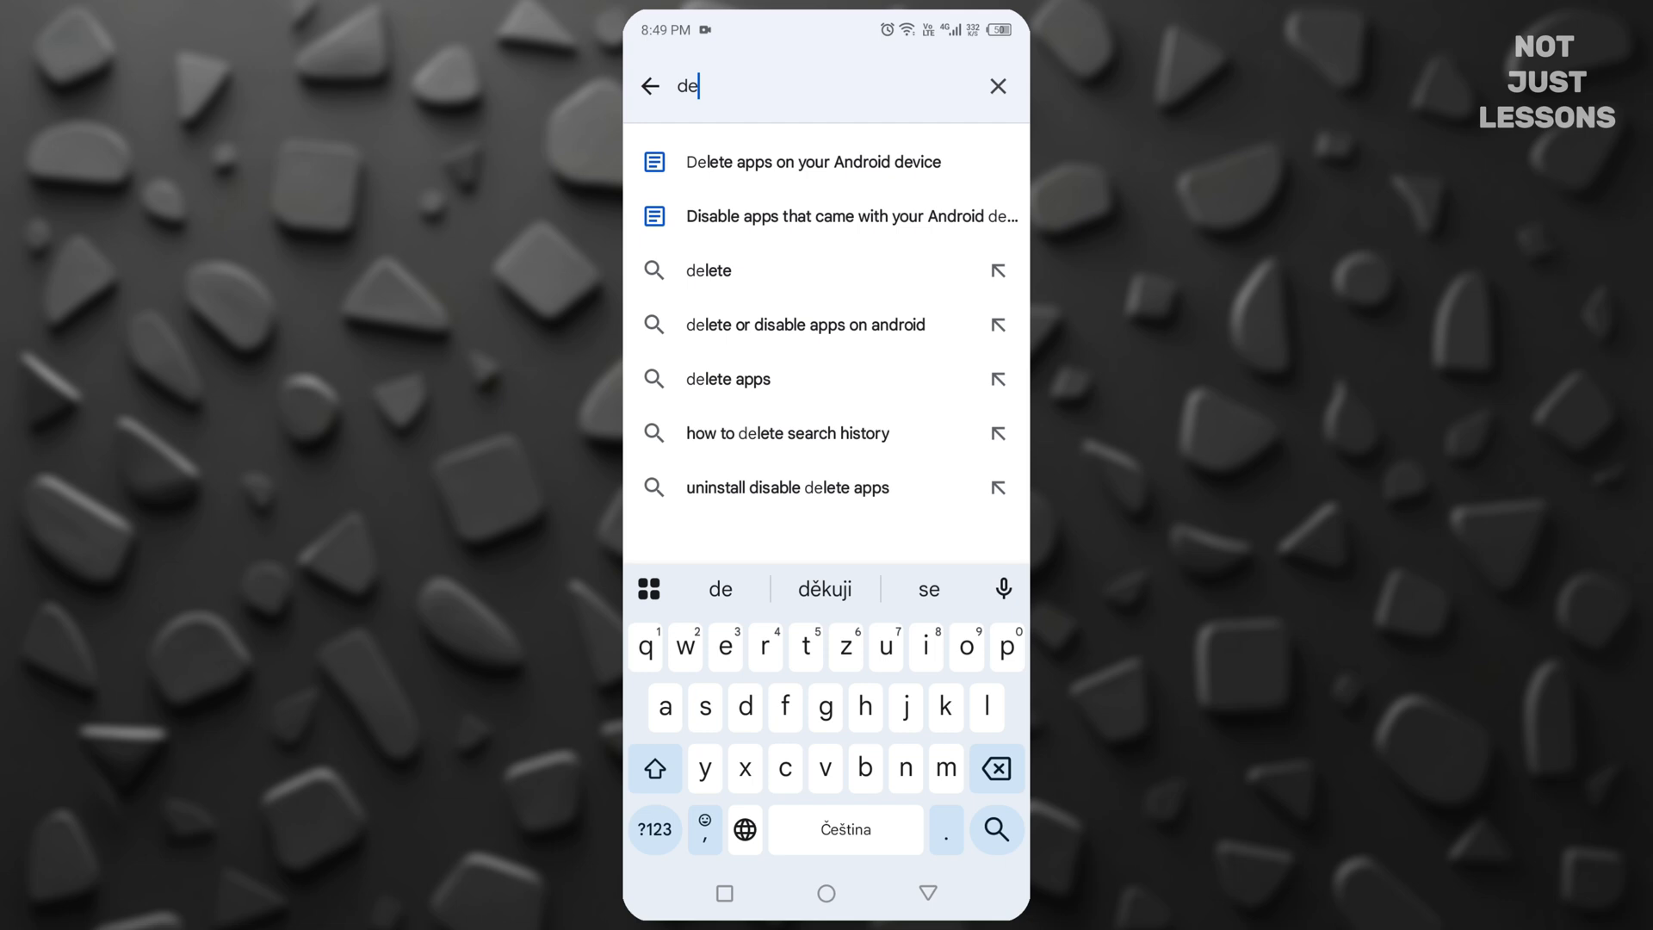
type("lete")
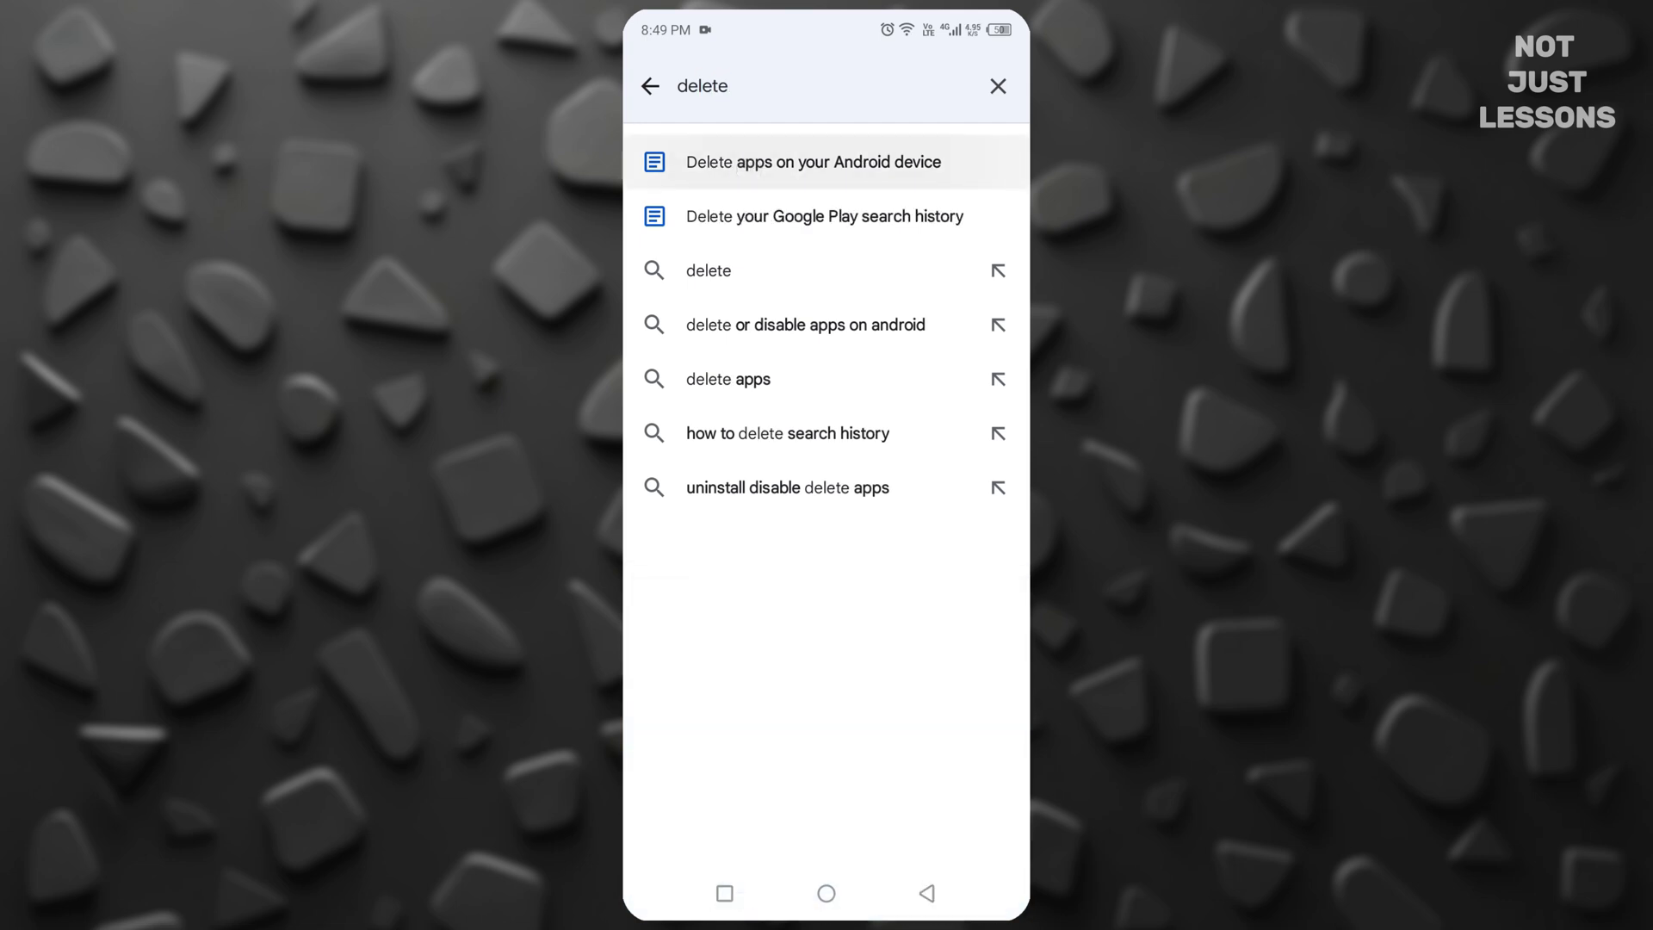
left_click(812, 161)
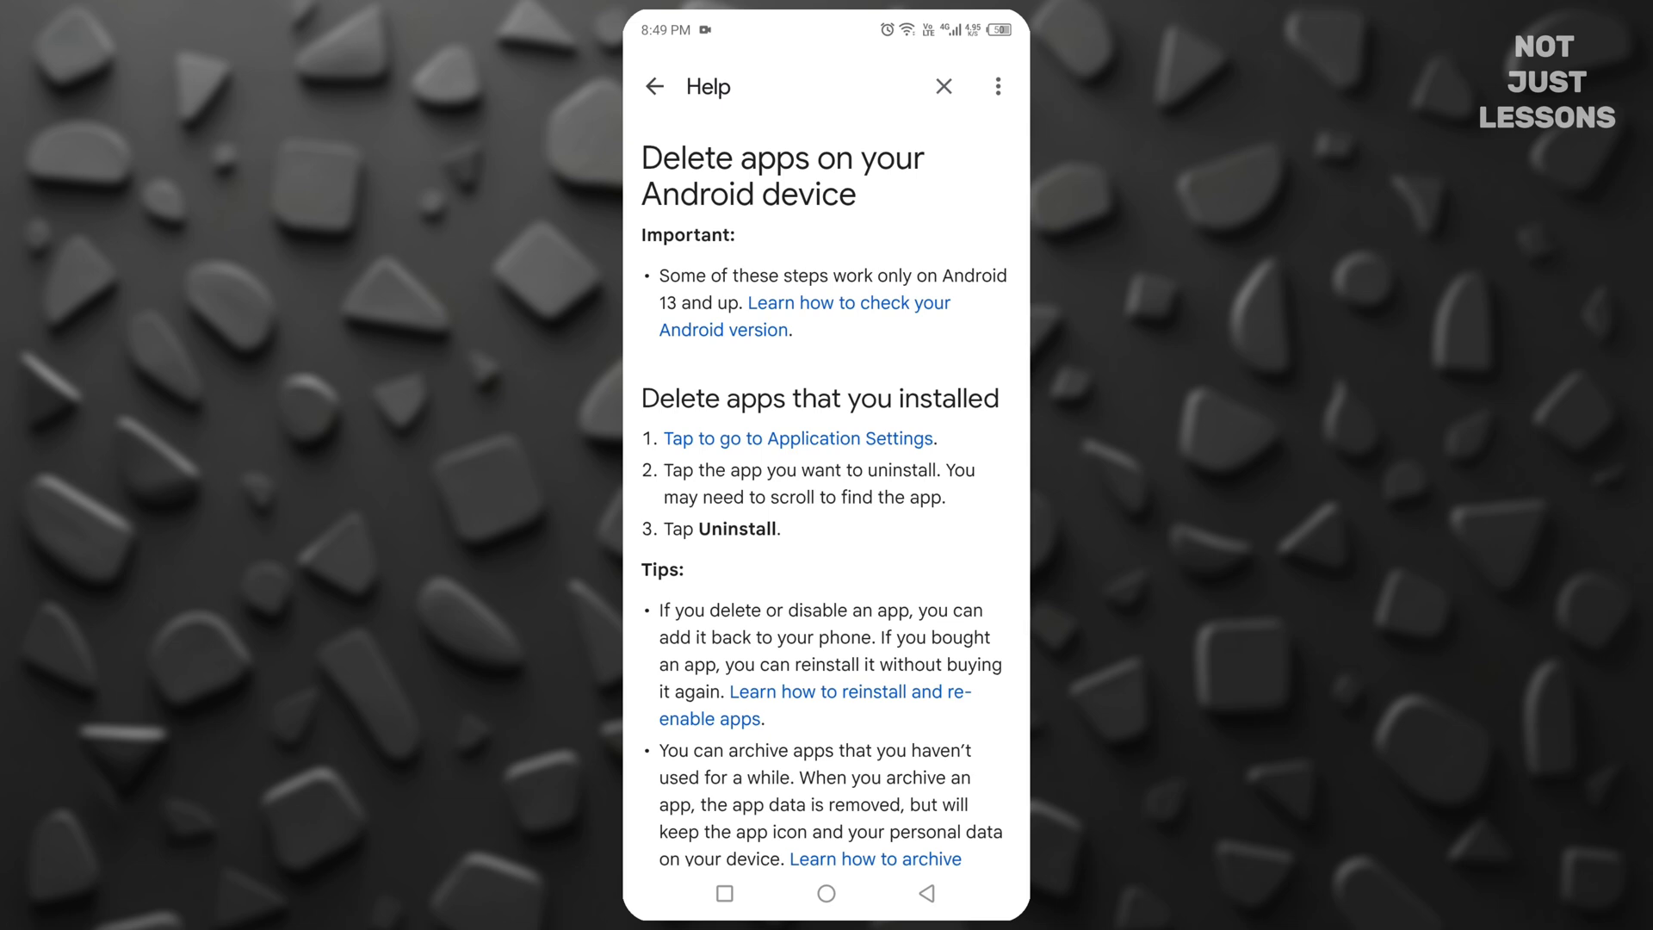
- Set Muzio Player's battery usage to Optimized, then return to the main Settings list
left_click(798, 438)
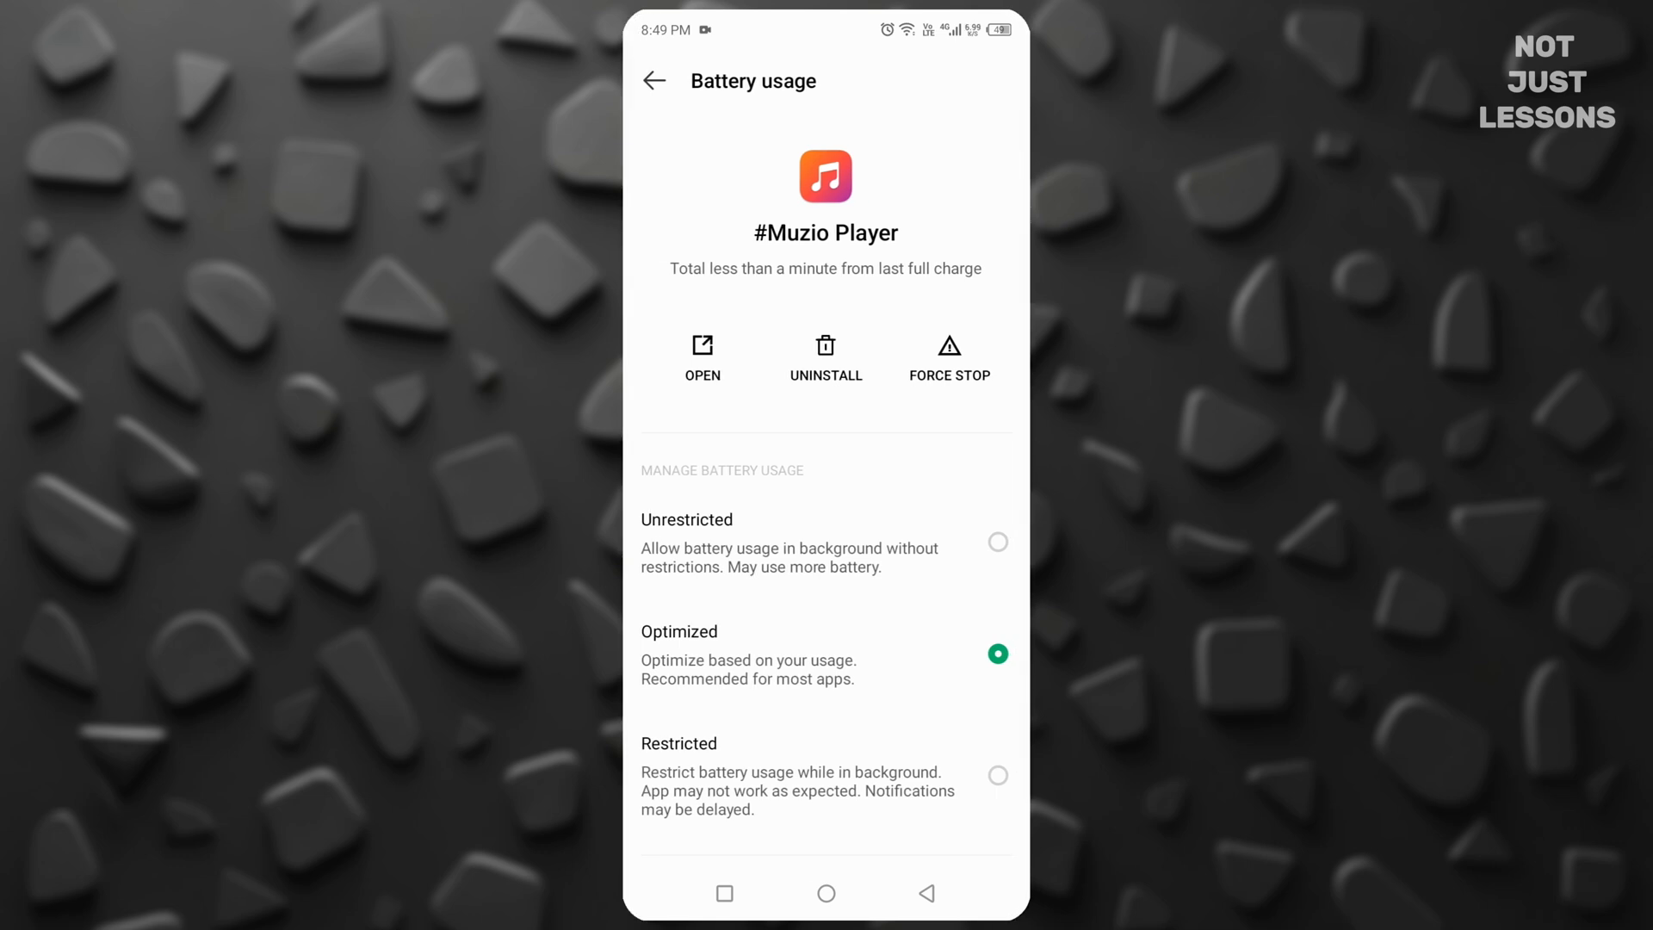
scroll("up", 3)
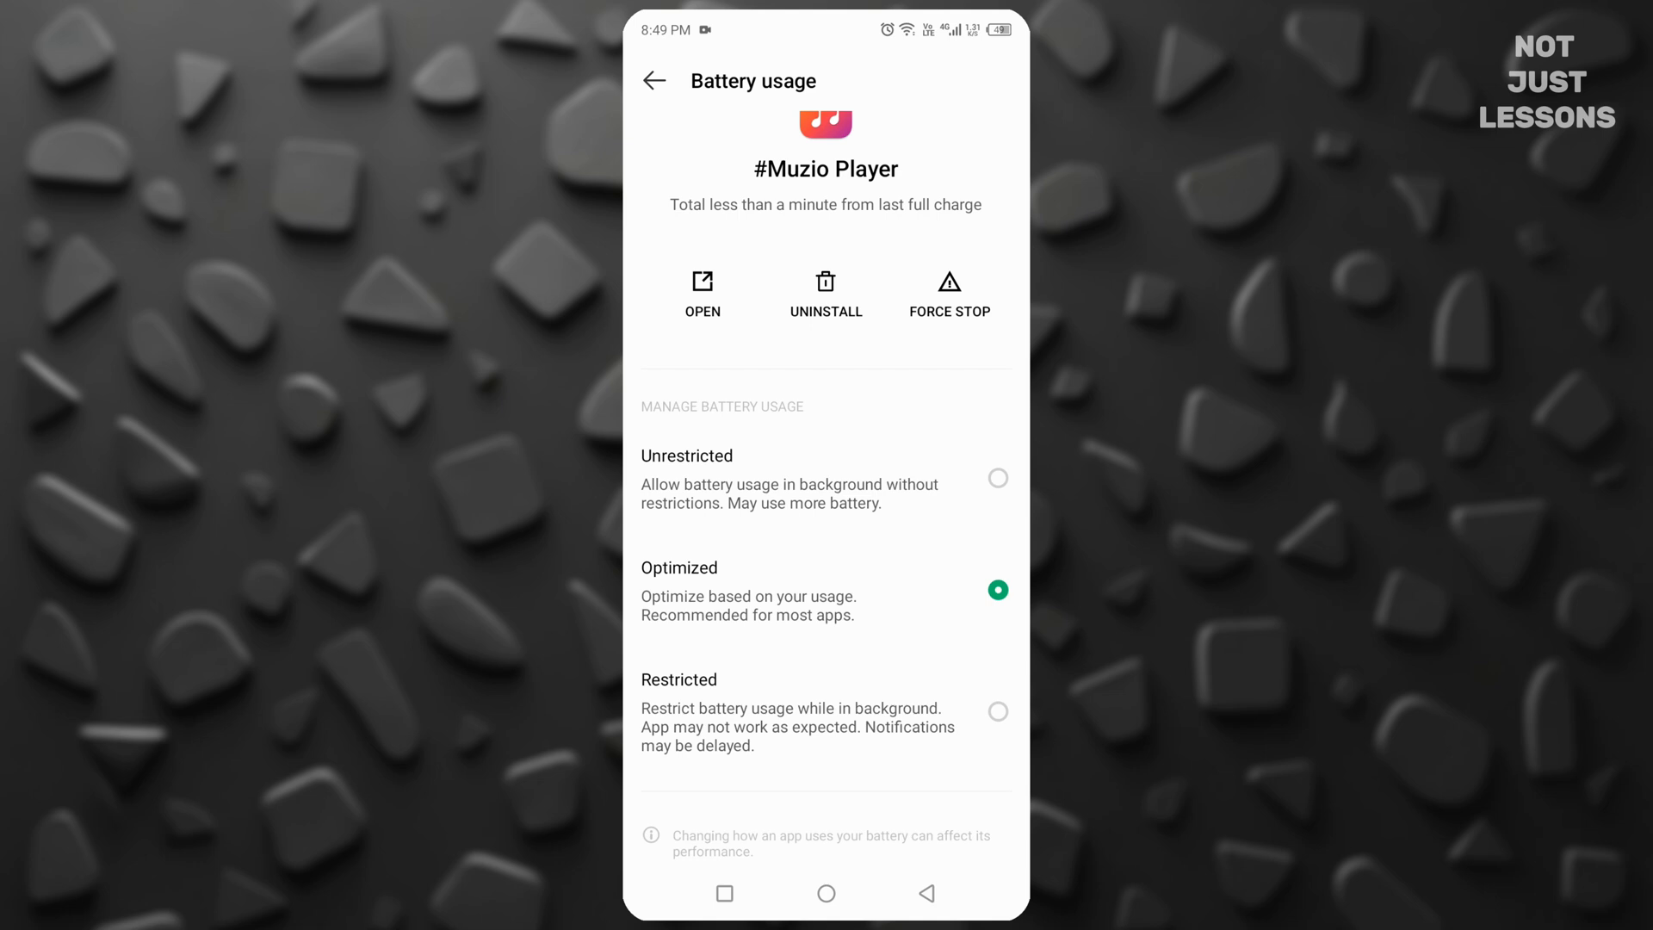
left_click(654, 80)
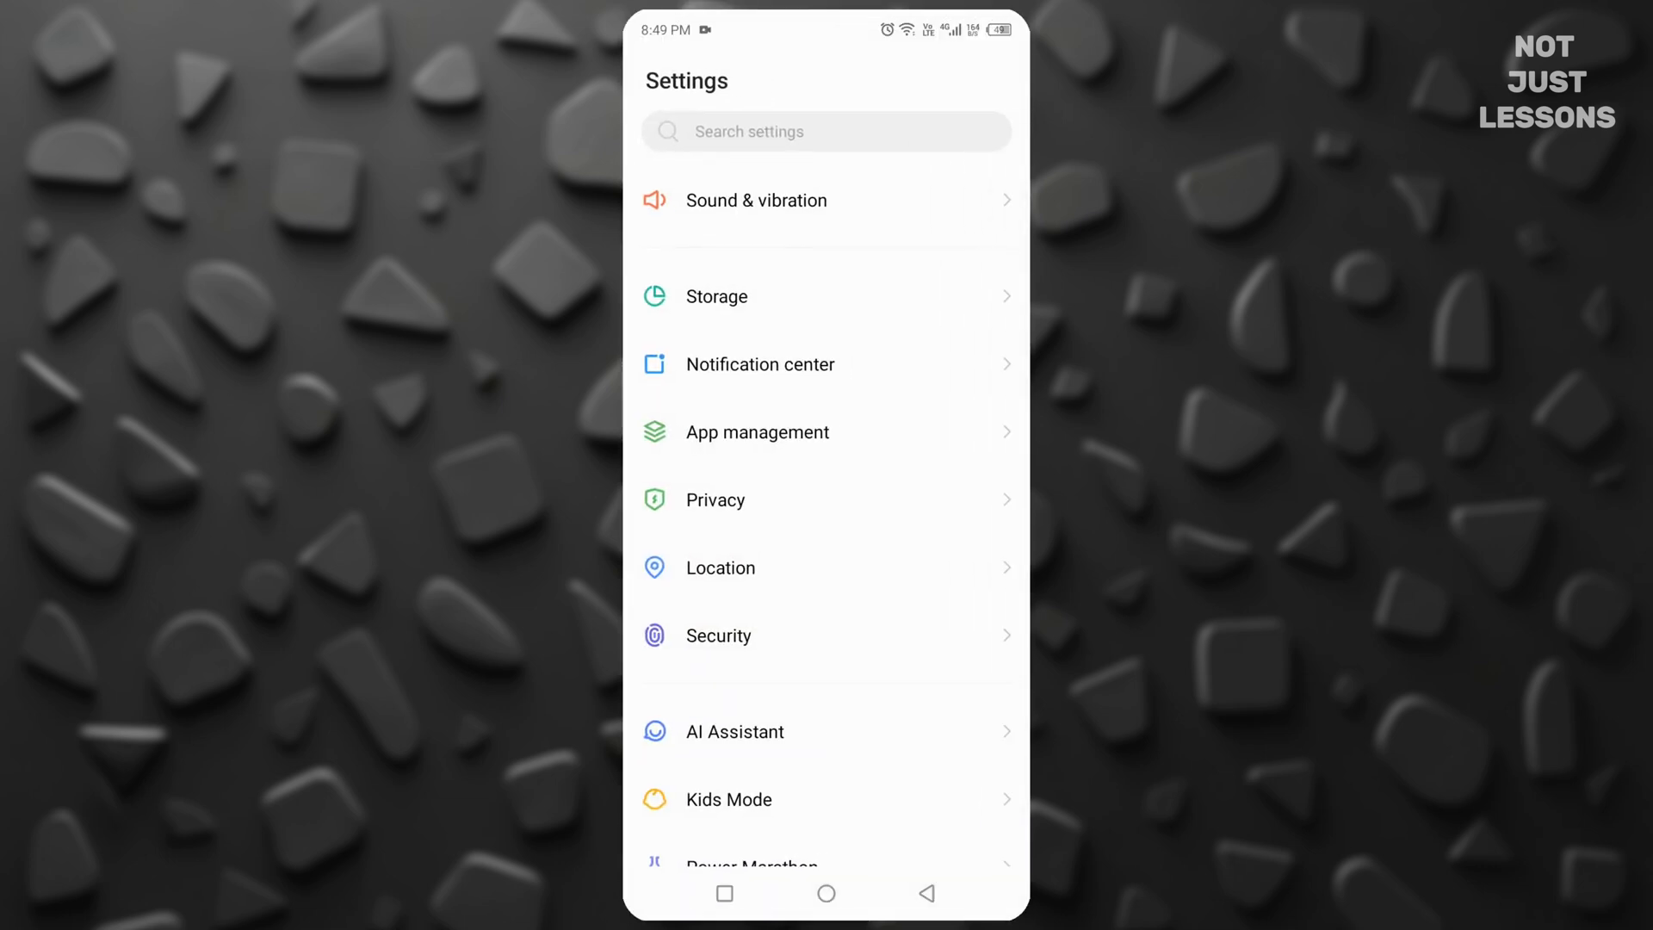
- Under Privacy, switch off the Usage & diagnostics toggle
left_click(714, 498)
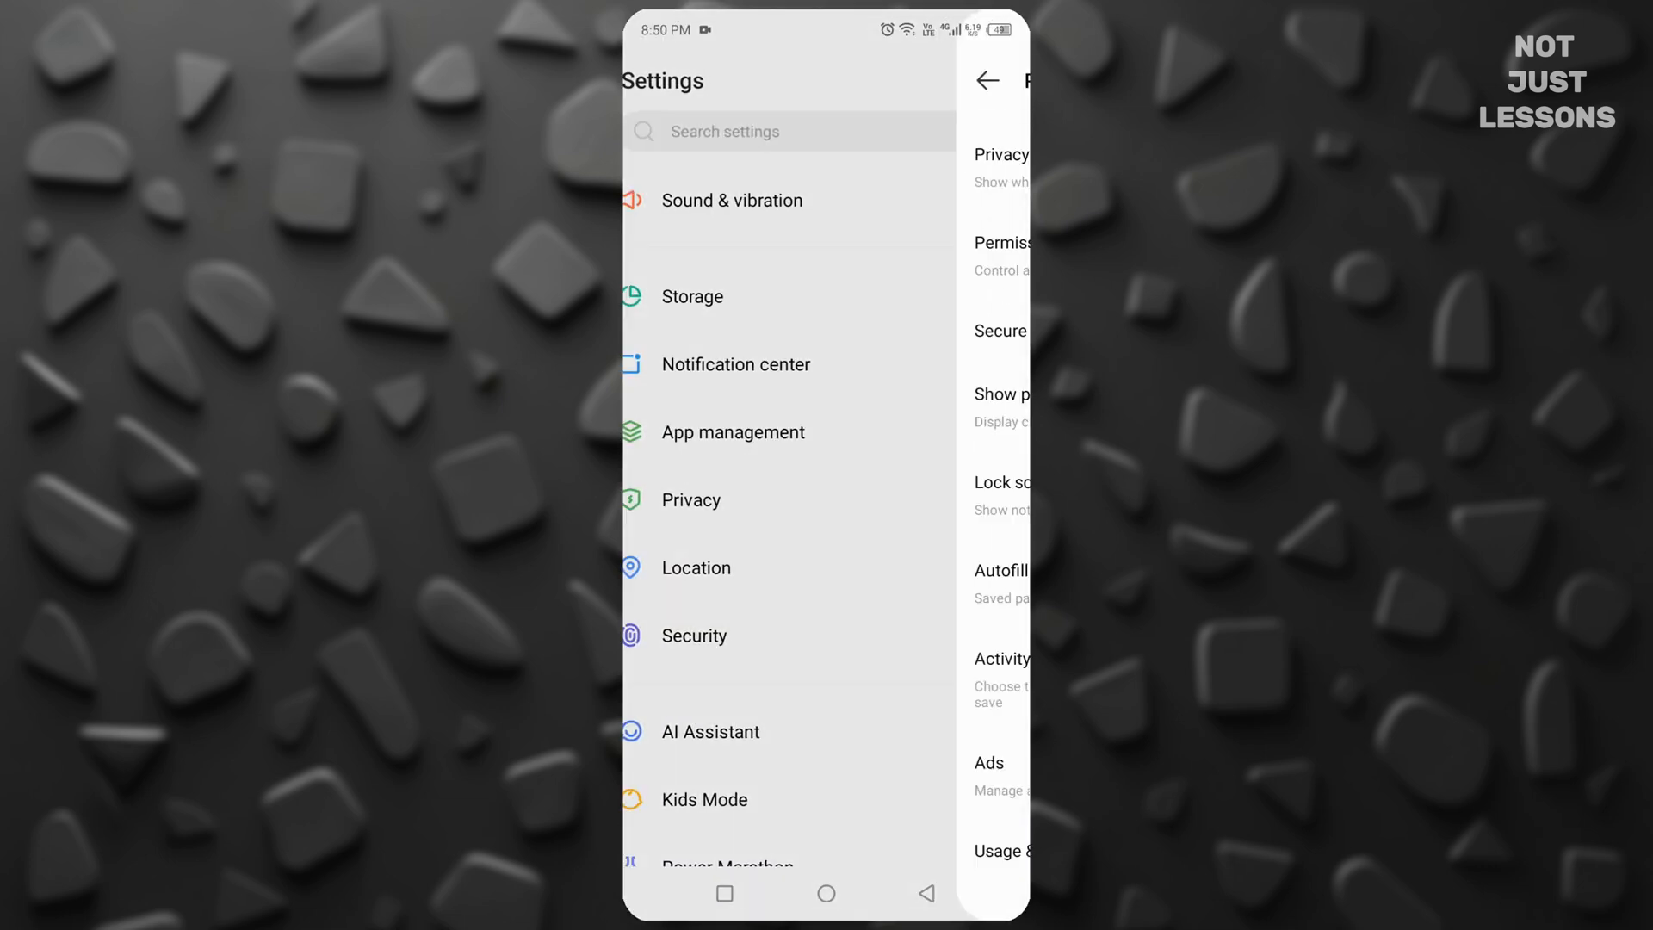
left_click(690, 499)
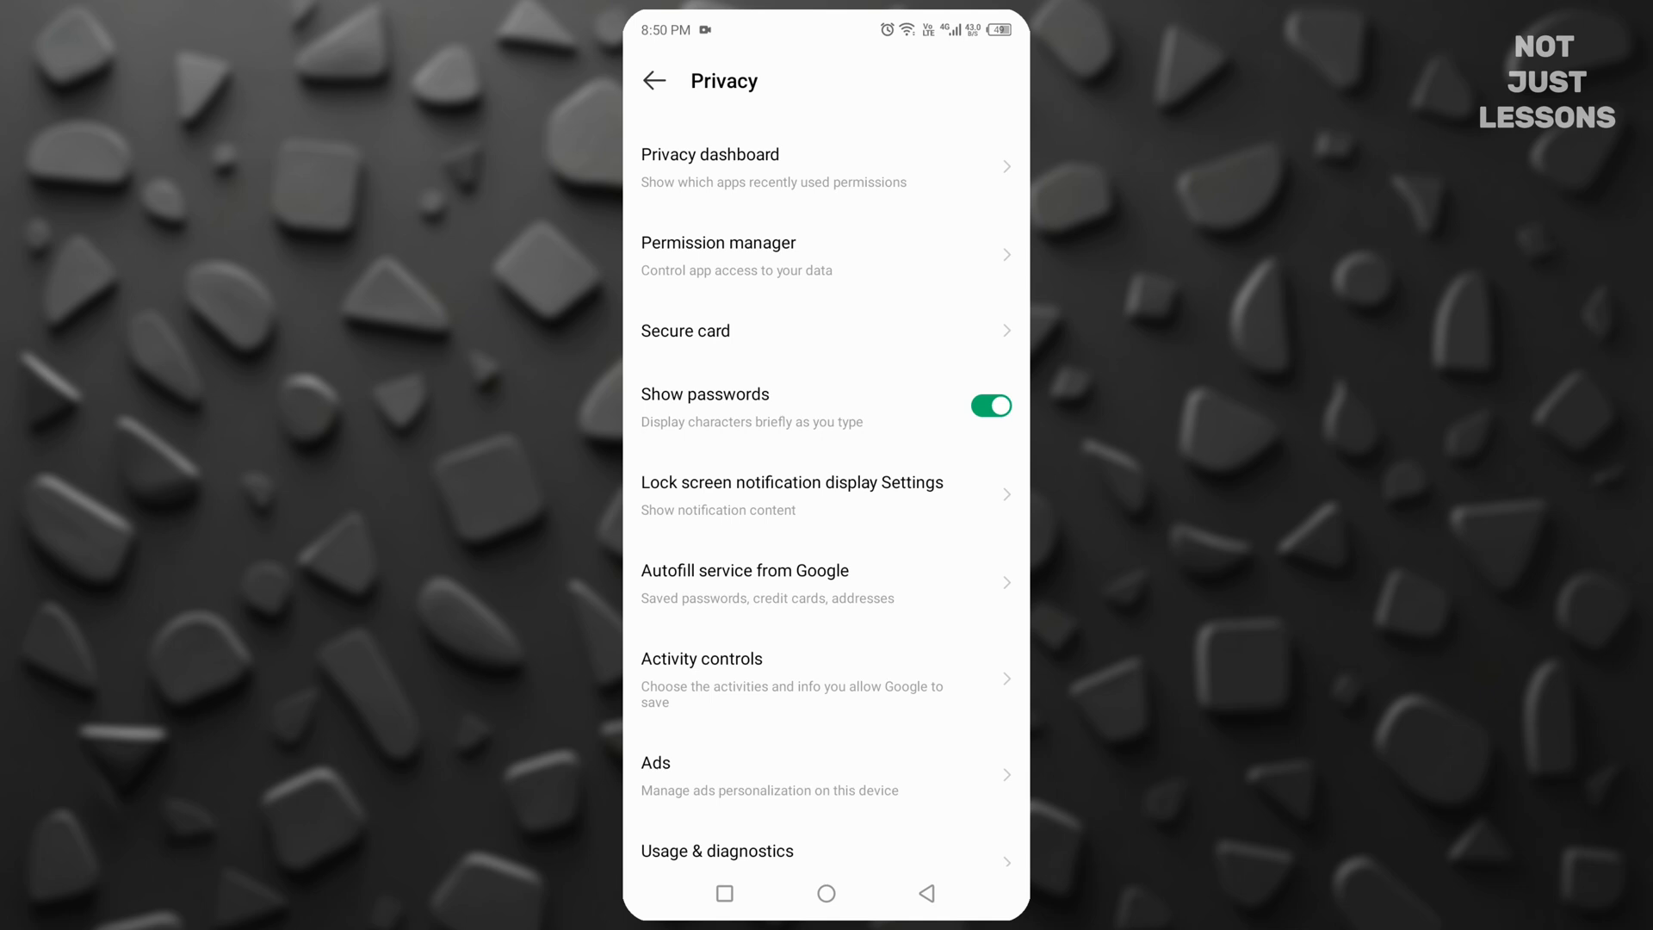
left_click(717, 851)
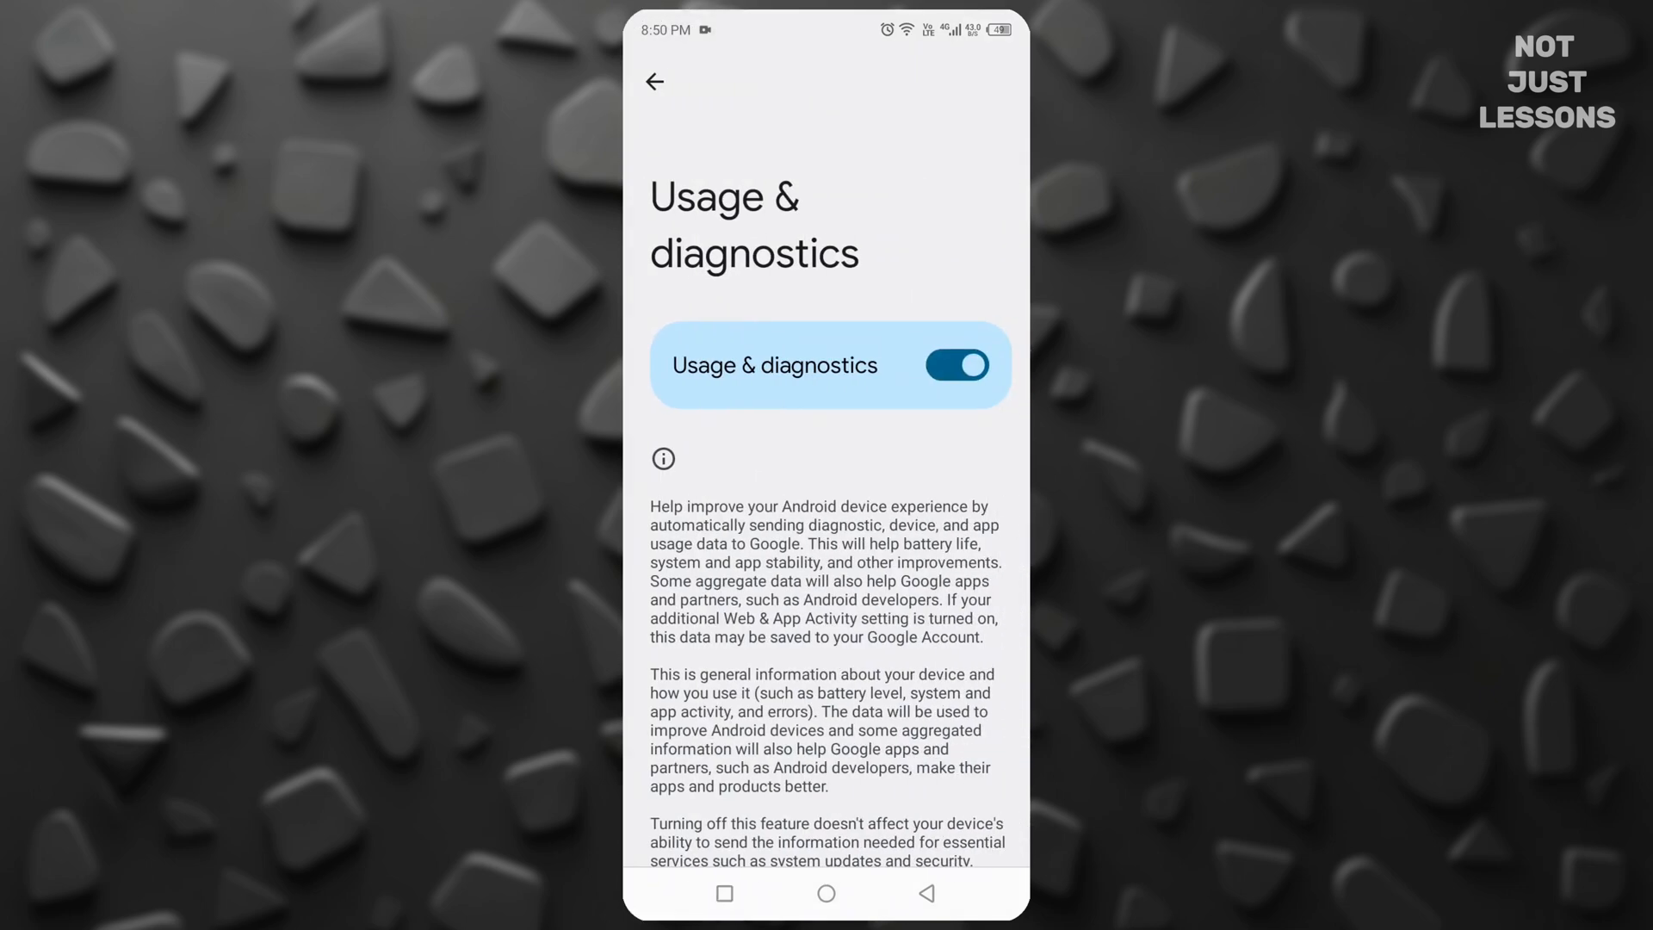
left_click(955, 365)
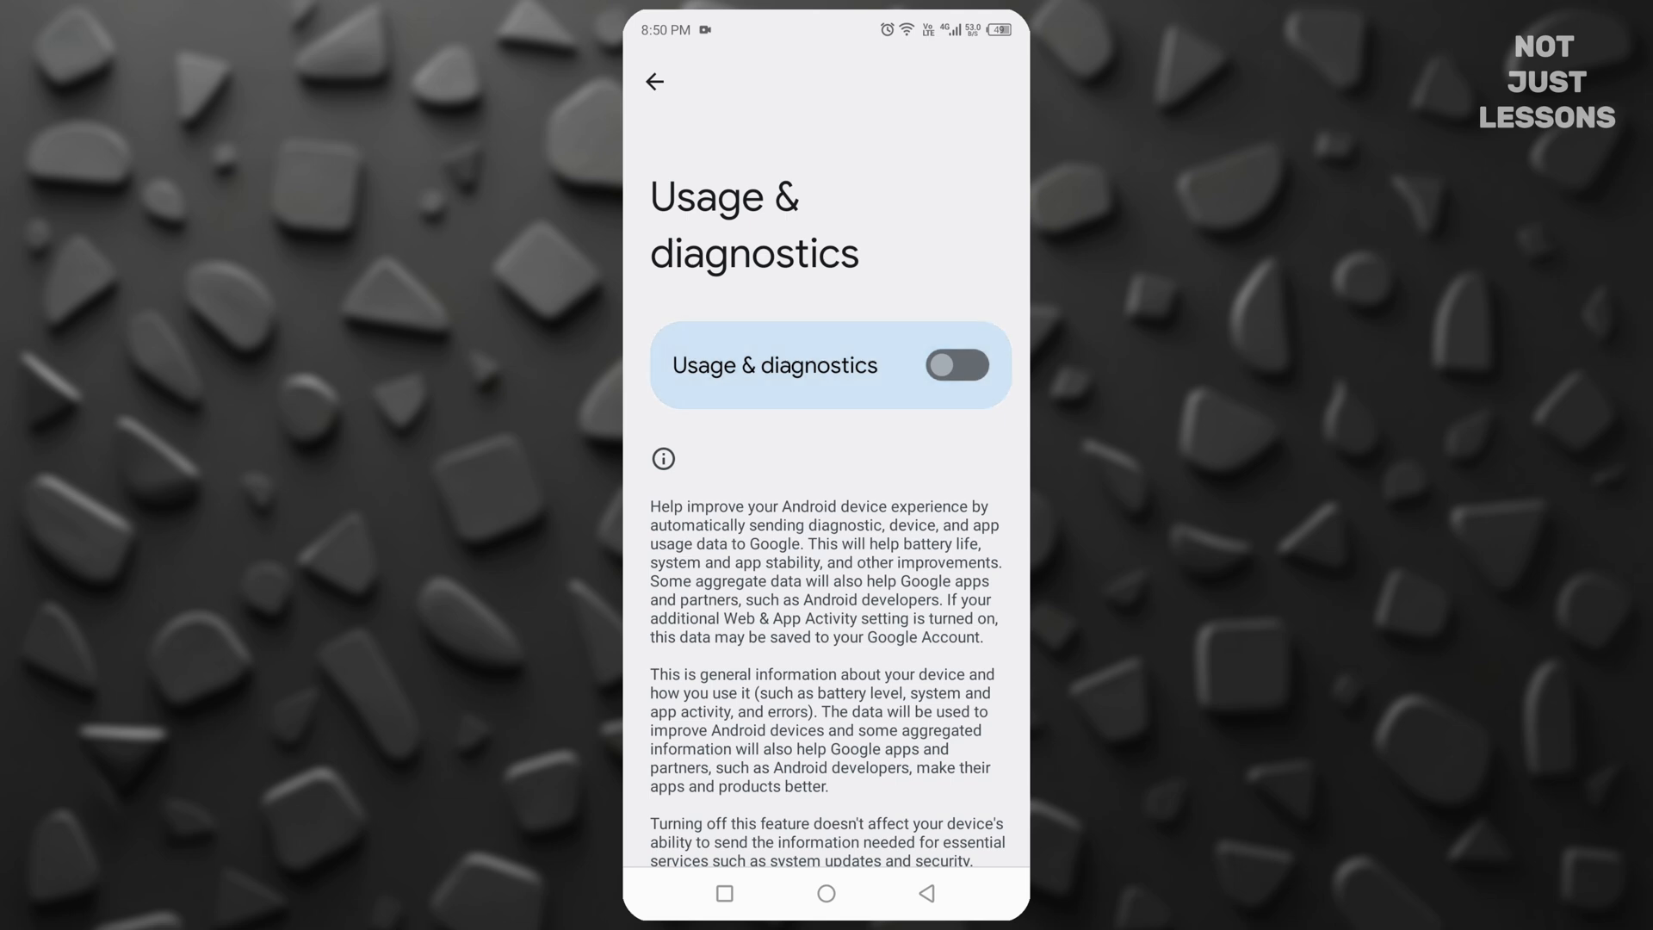